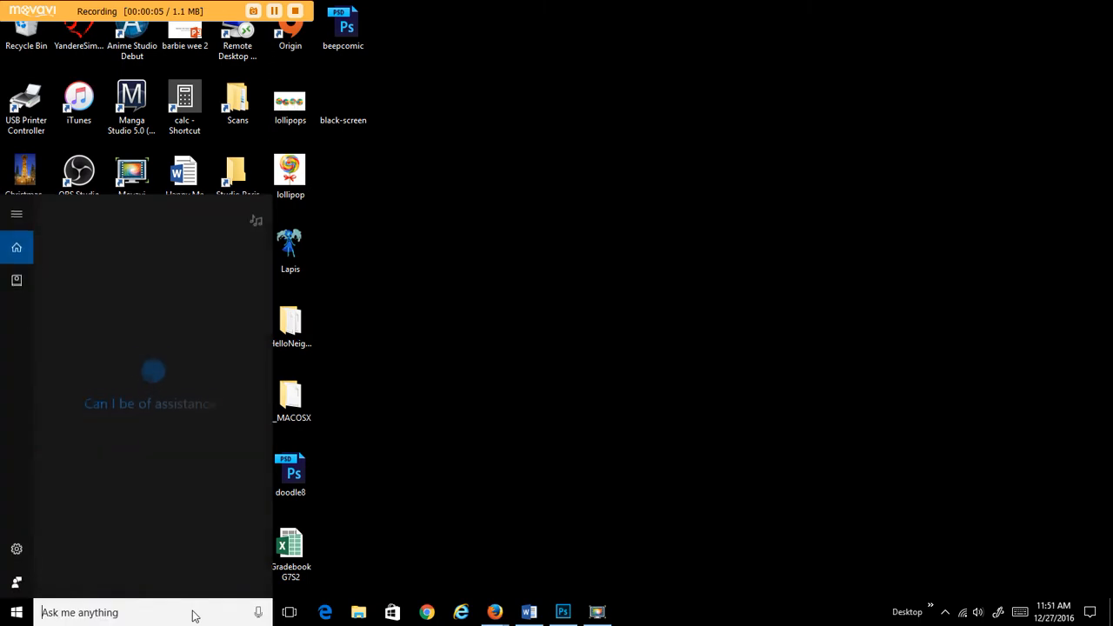
Find Network Connections via Start search 'network' and bring up Wi-Fi 4's actions.
type("network")
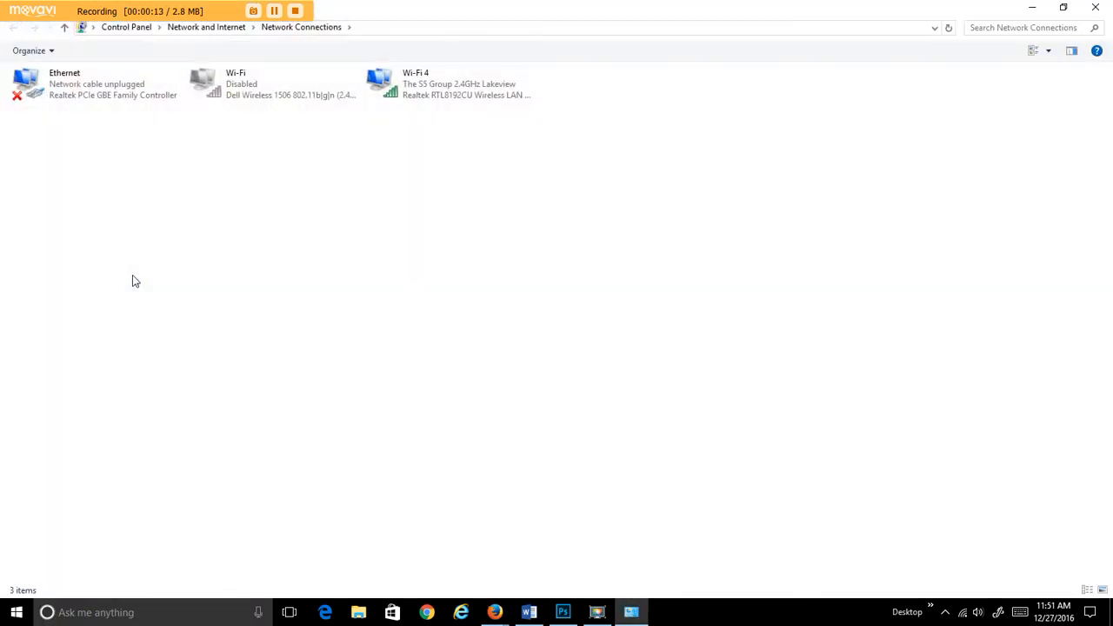
left_click(448, 83)
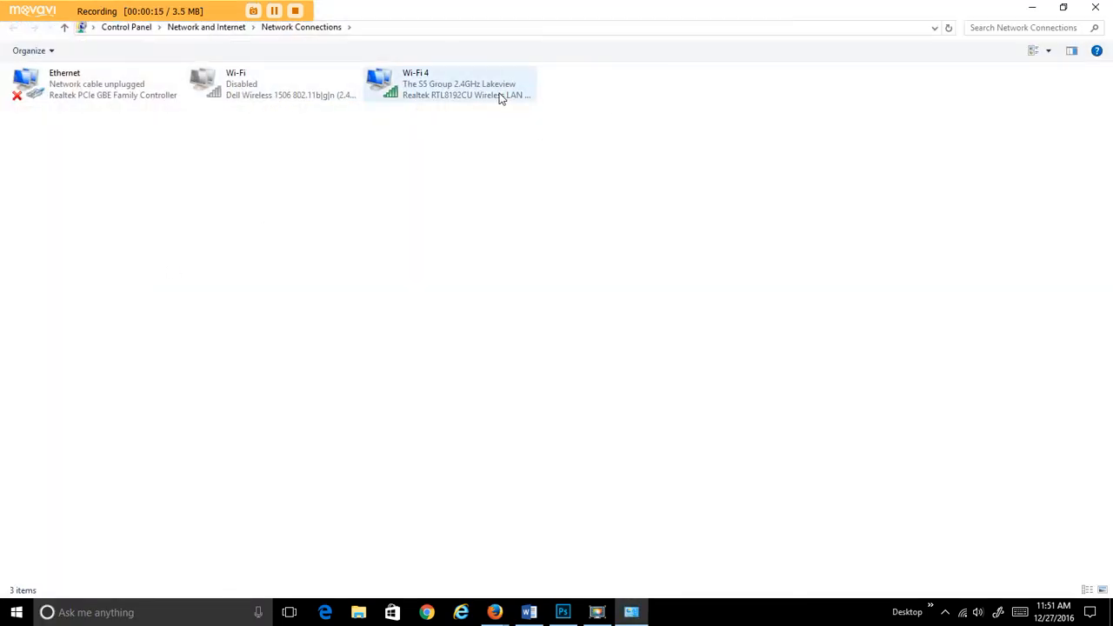
right_click(448, 83)
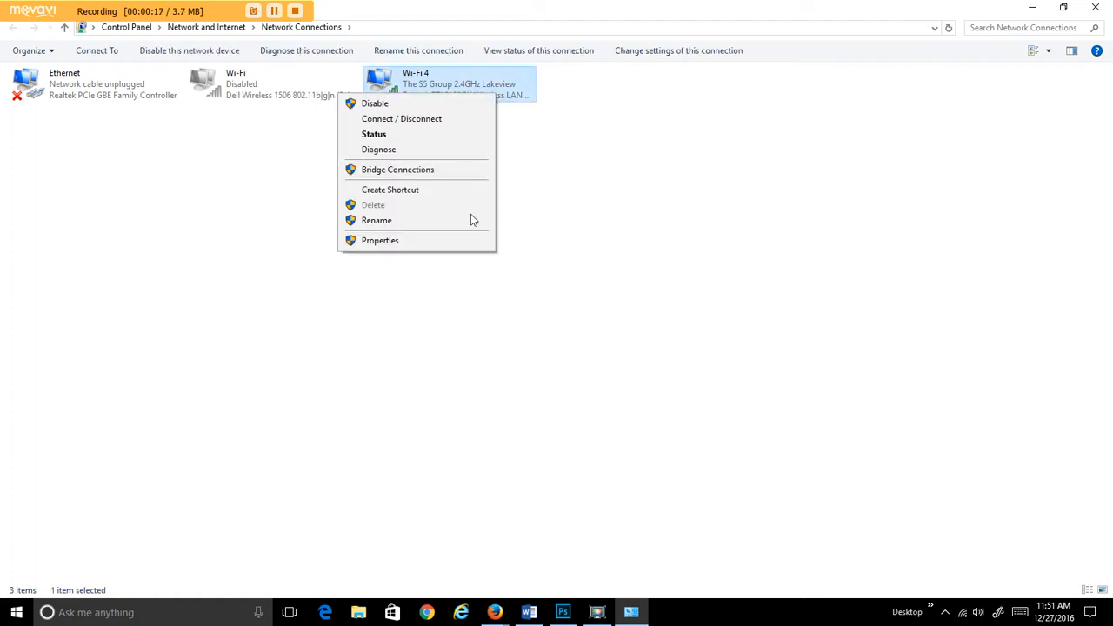
Show Wi-Fi 4's properties with Internet Protocol Version 4 (TCP/IPv4) selected.
left_click(379, 239)
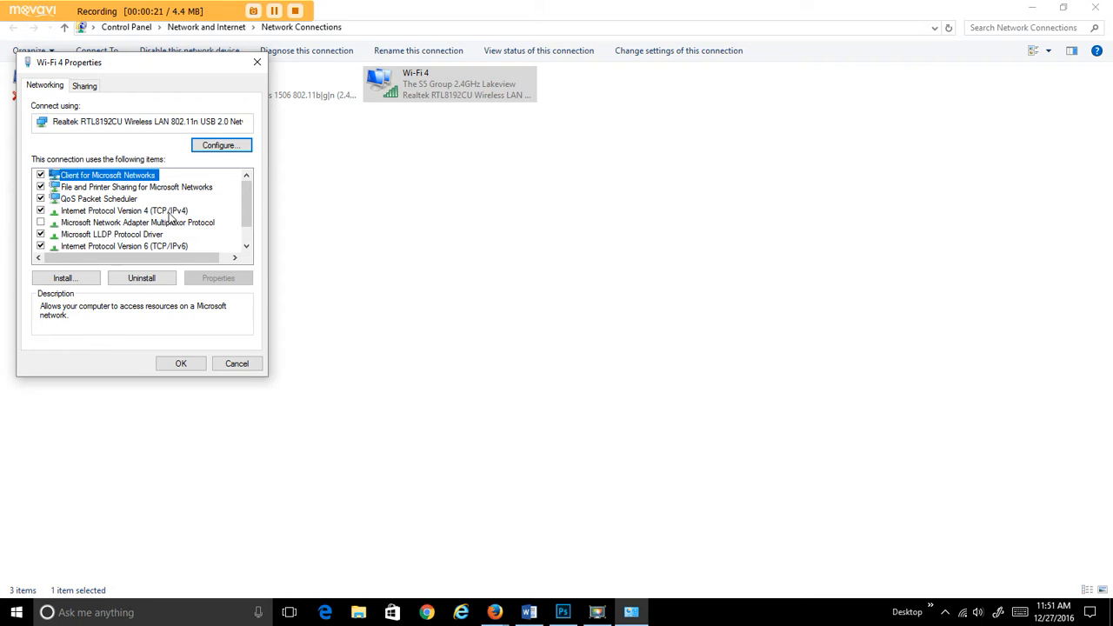
left_click(125, 210)
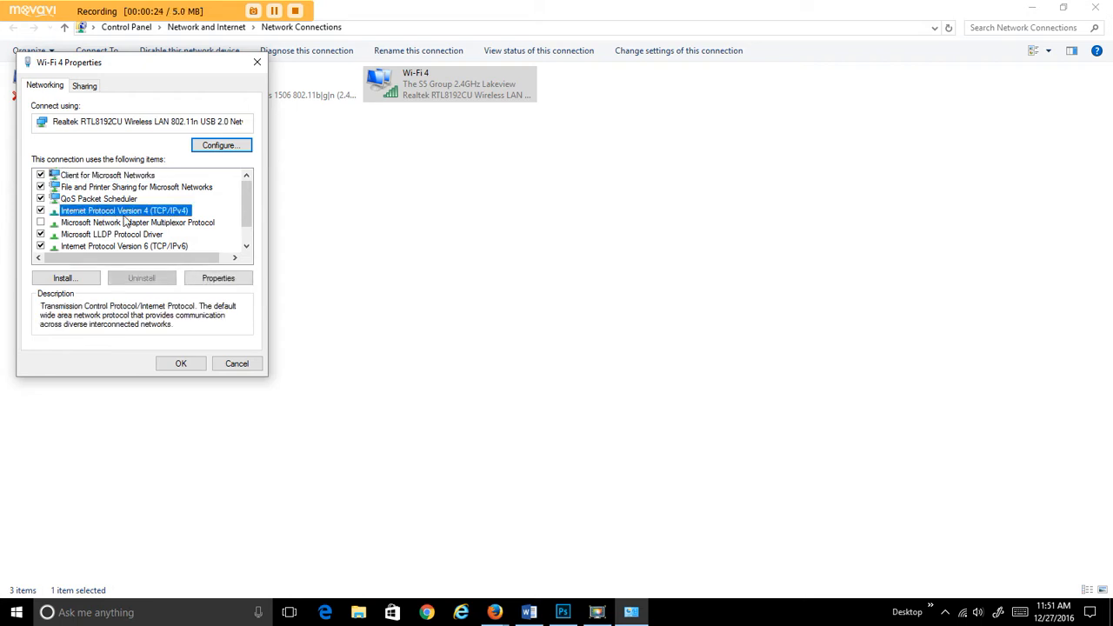
Set Wi-Fi 4's IPv4 to obtain an IP address automatically and confirm.
left_click(218, 278)
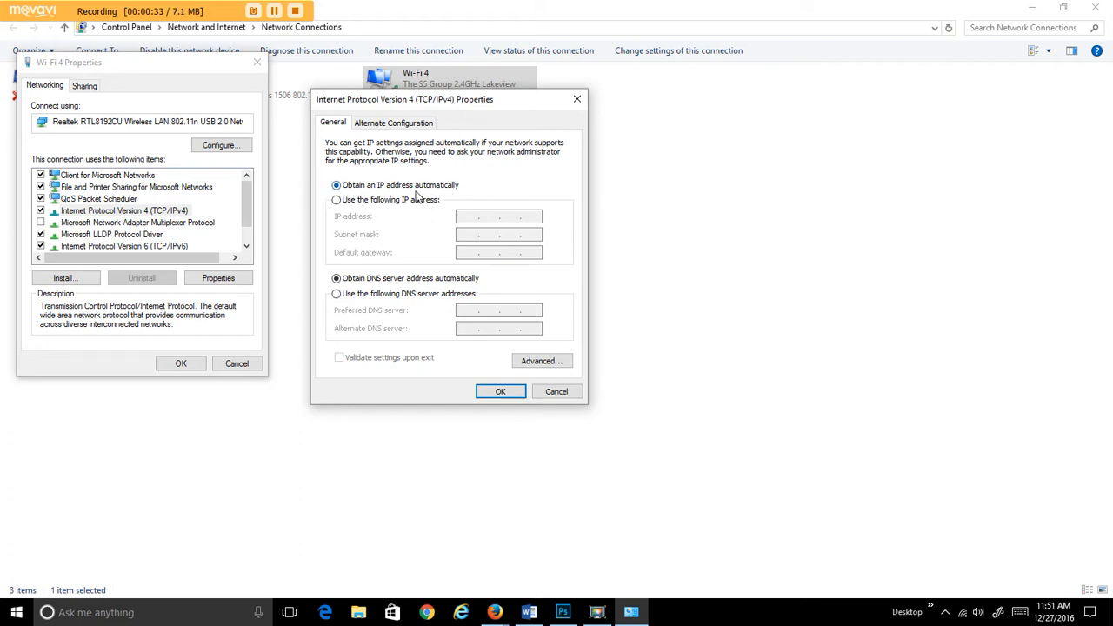
mouse_move(426, 194)
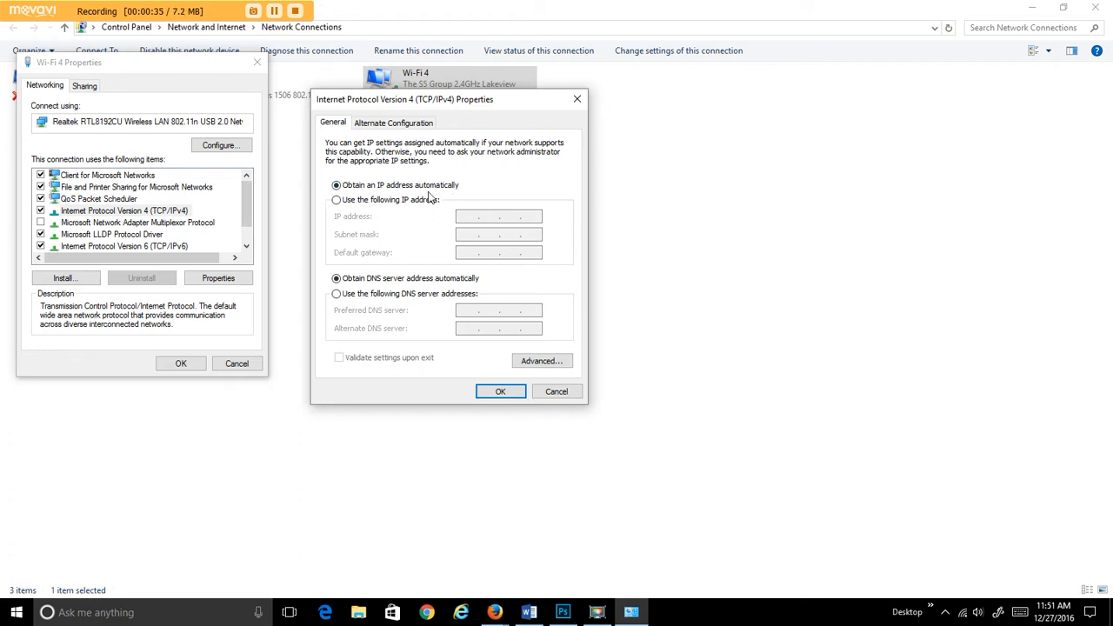
mouse_move(410, 224)
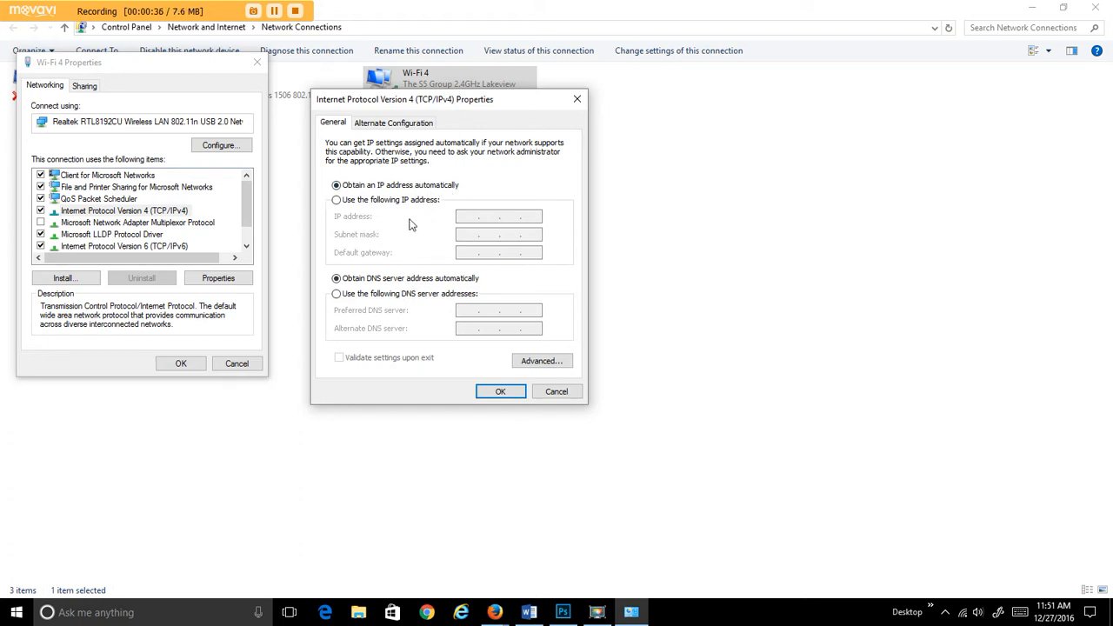
left_click(337, 199)
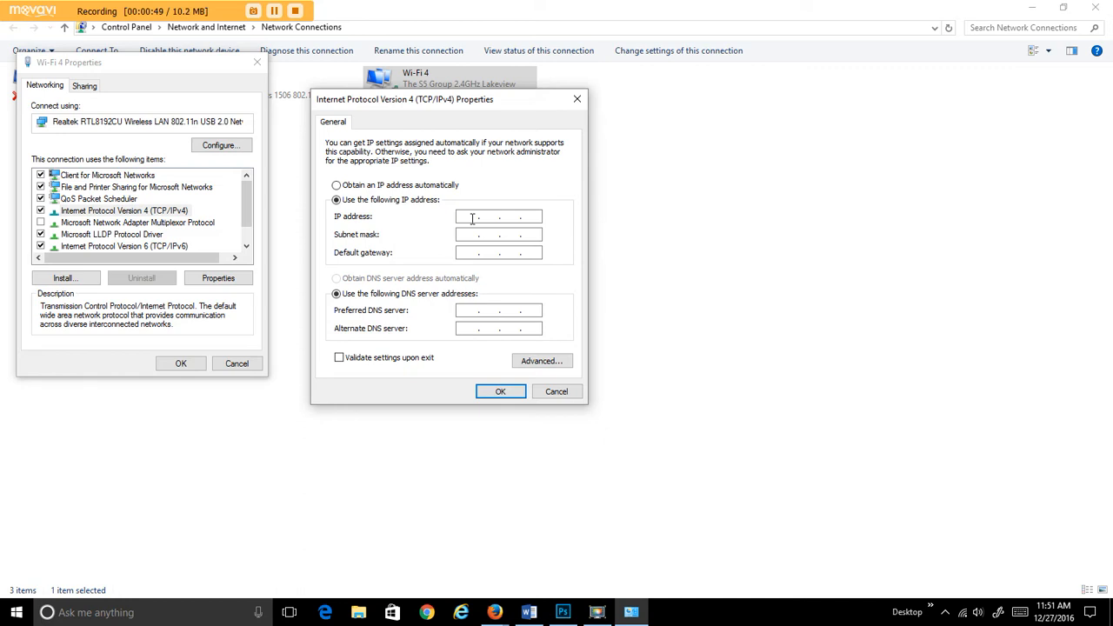
left_click(338, 184)
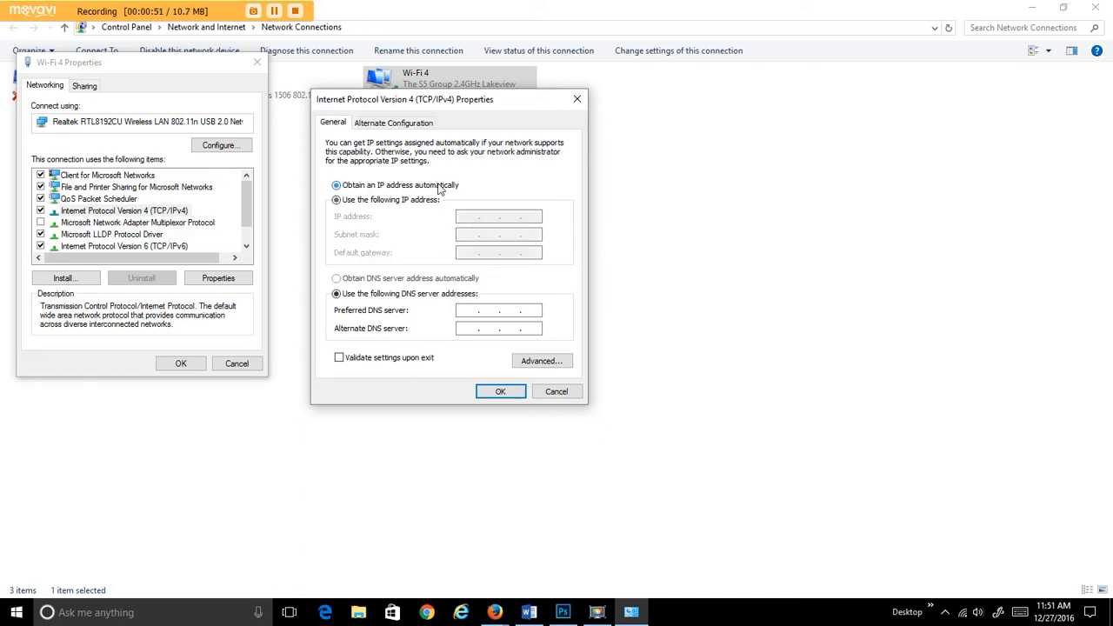
left_click(501, 392)
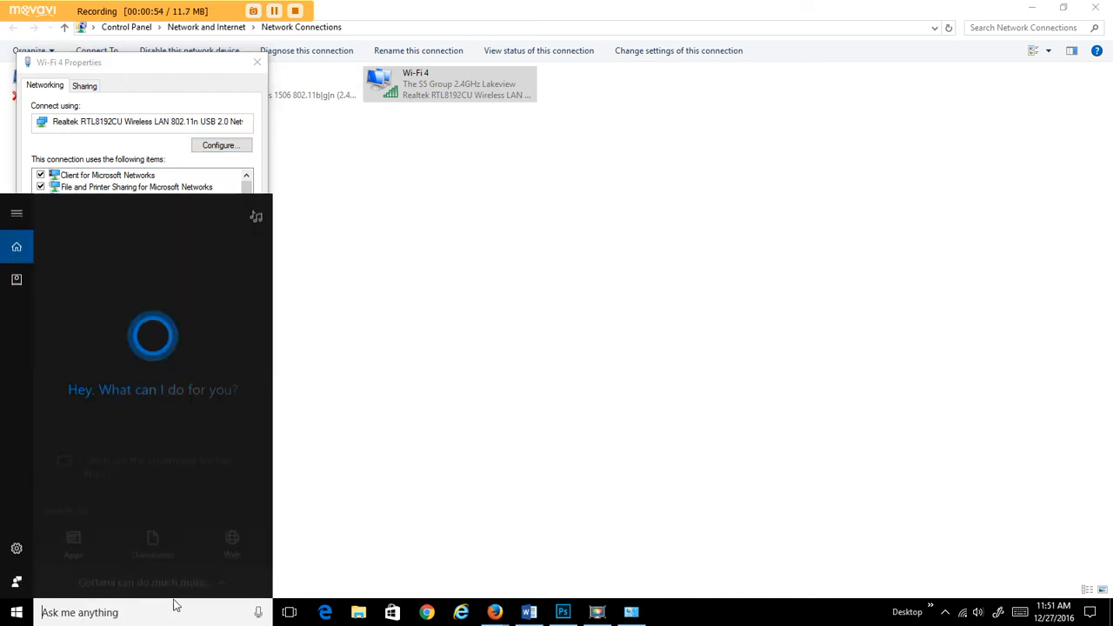
Launch Command Prompt from the Start search 'cmd'.
type("cmd")
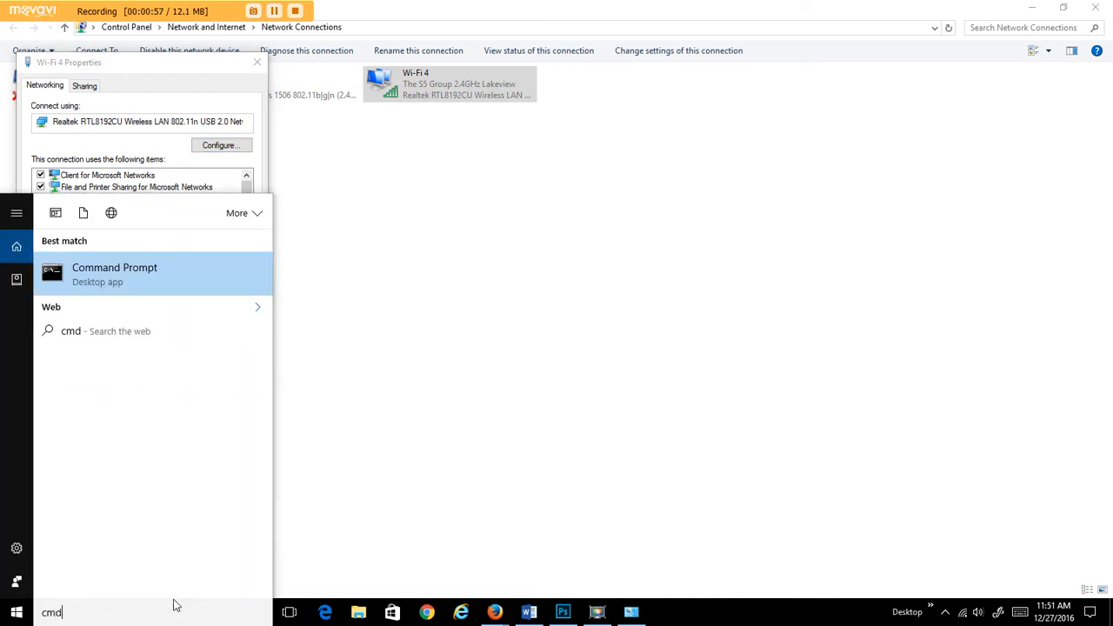
left_click(115, 274)
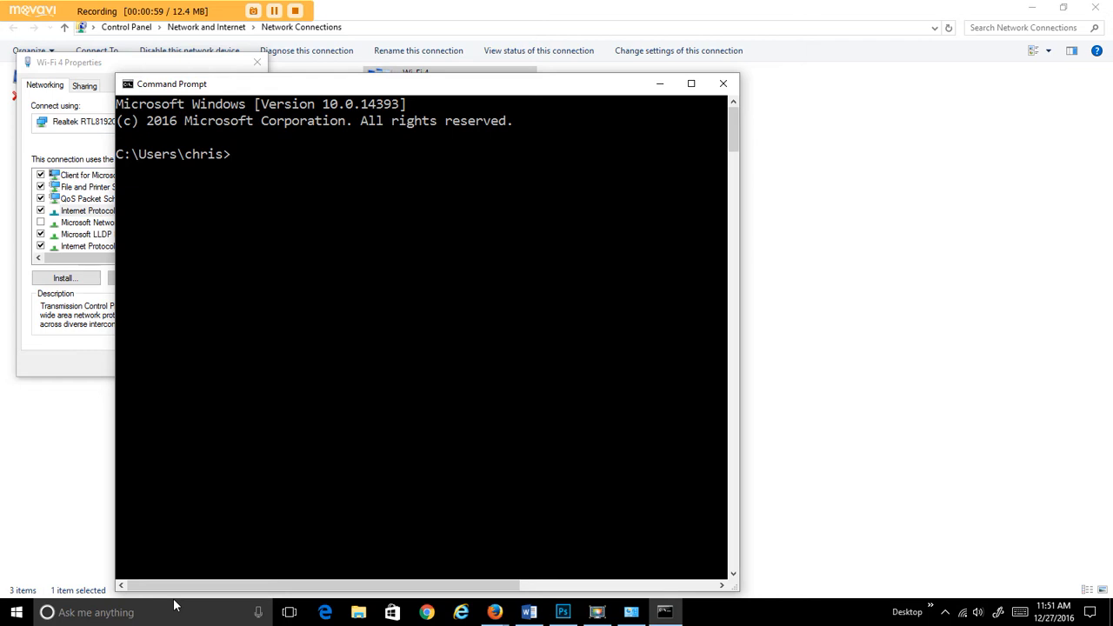
Run ipconfig and review Wi-Fi 4's address 192.168.1.105, mask 255.255.255.0, gateway 192.168.1.1.
type("i")
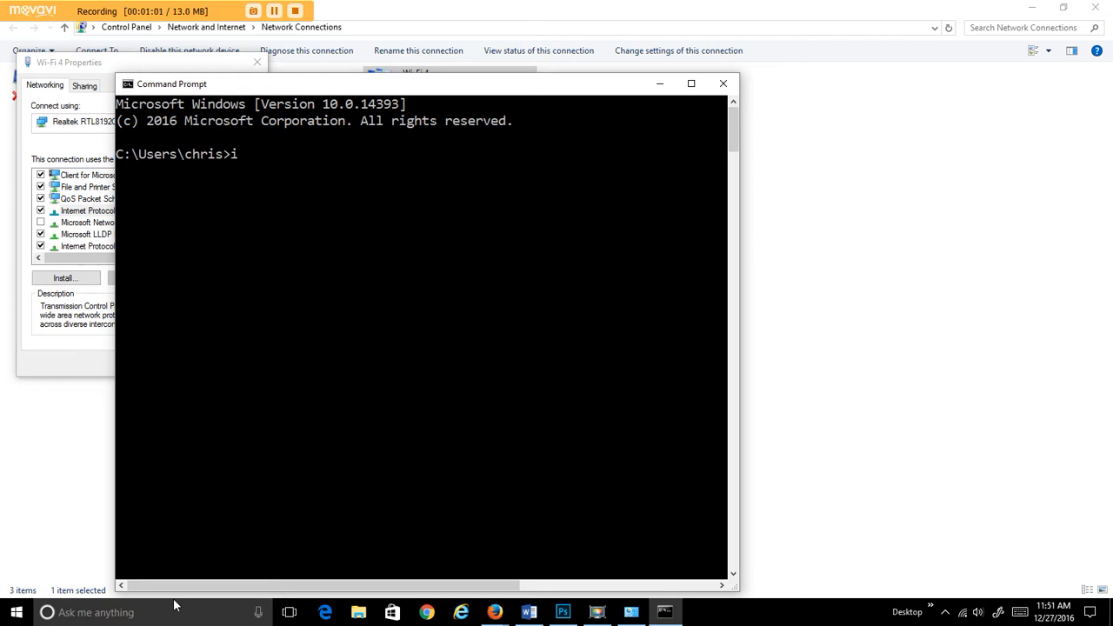
type("pconfig")
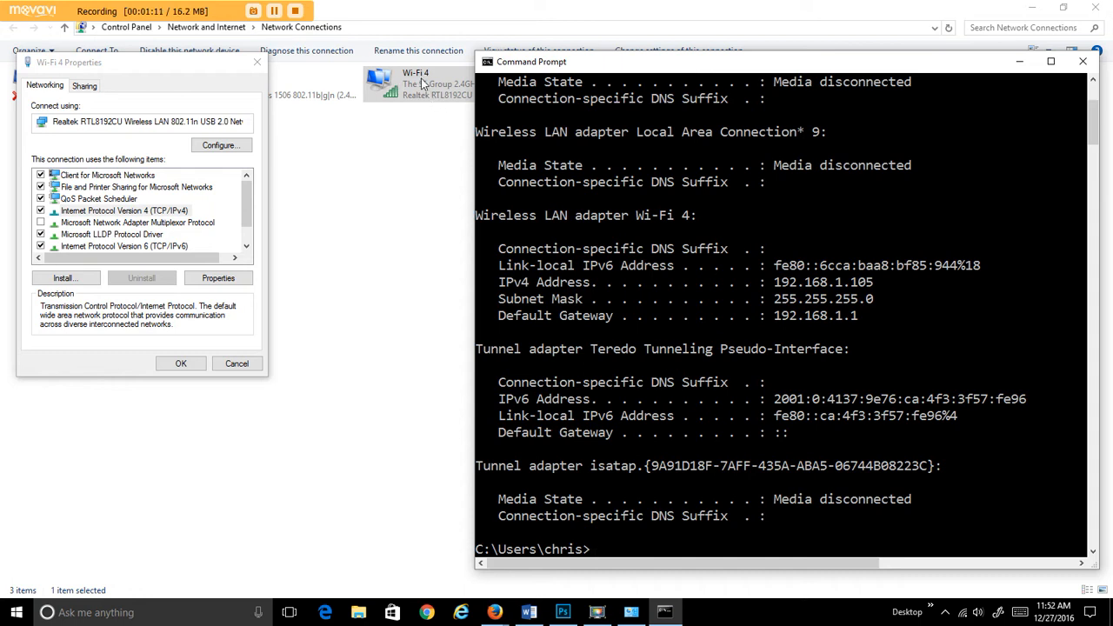
mouse_move(769, 244)
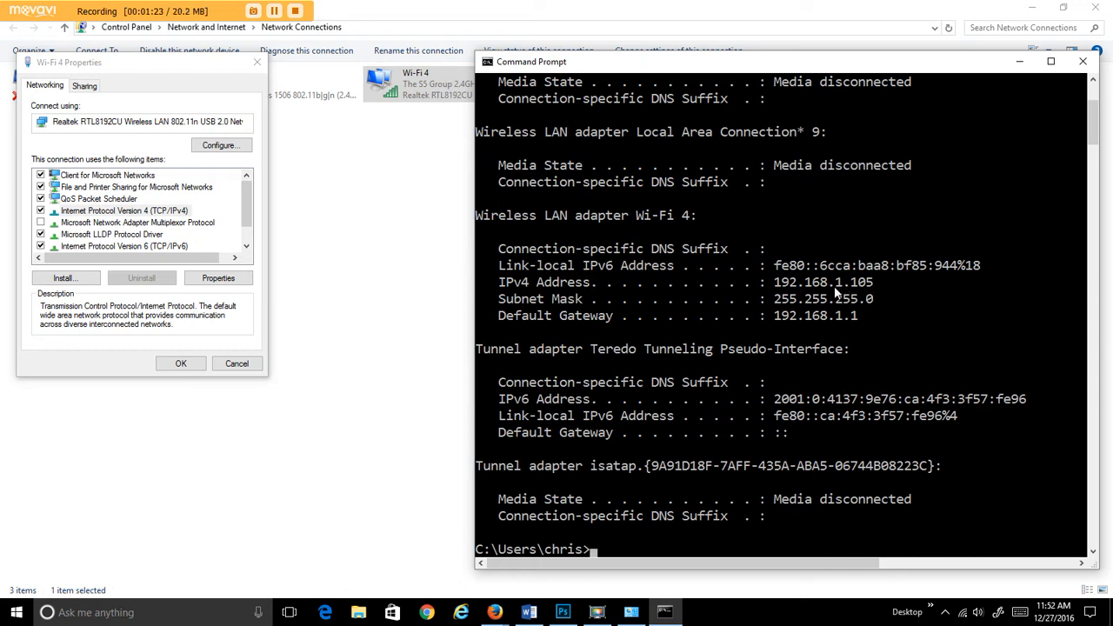
mouse_move(838, 292)
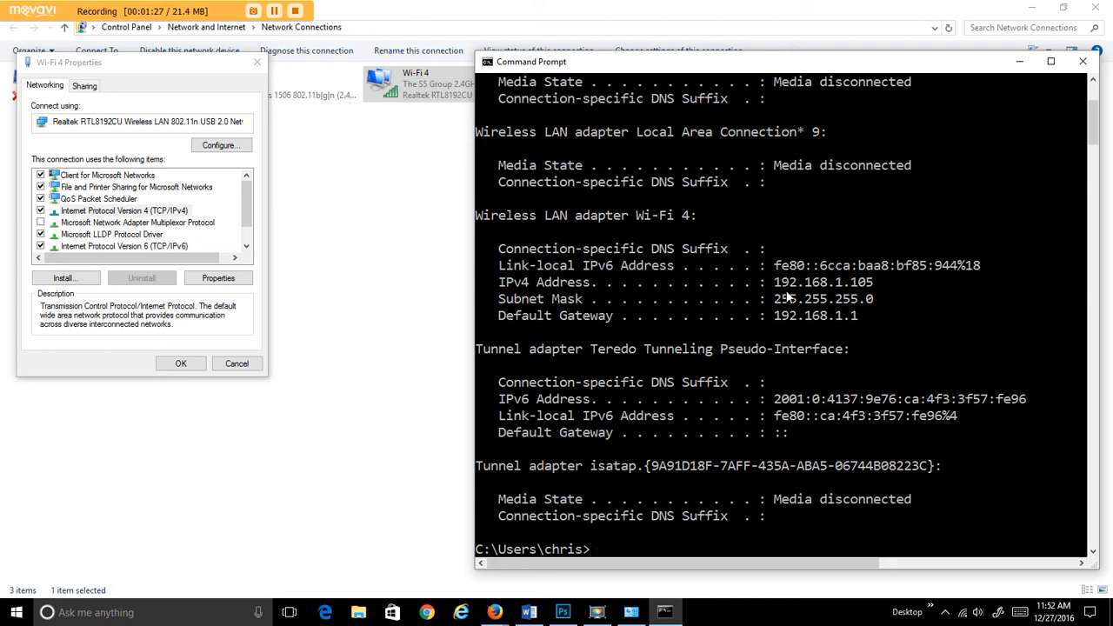
mouse_move(796, 298)
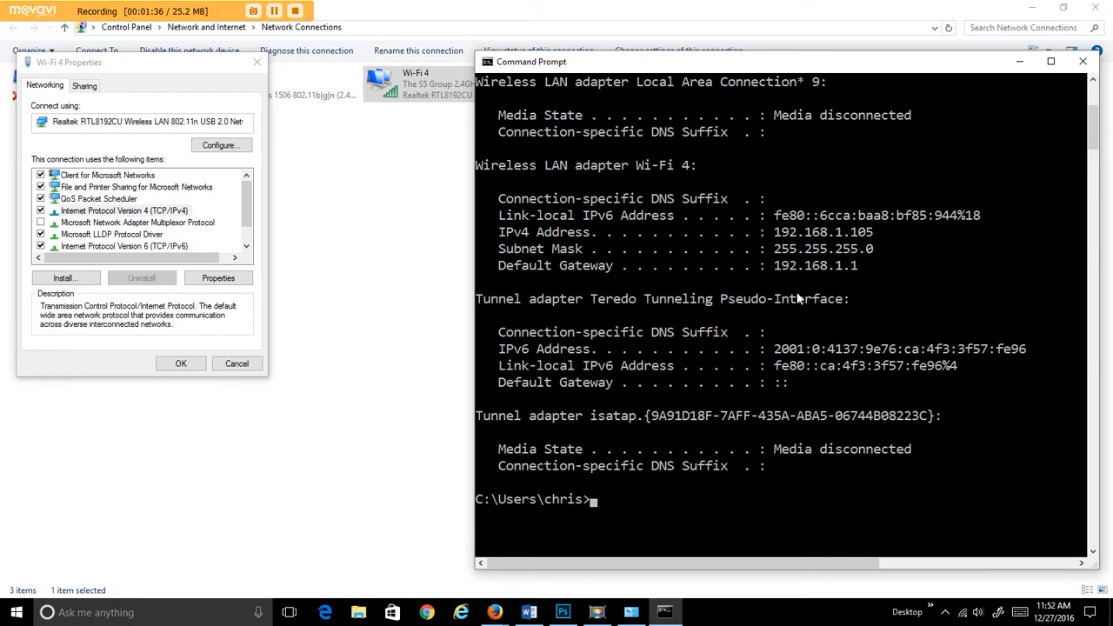
scroll("down", 3)
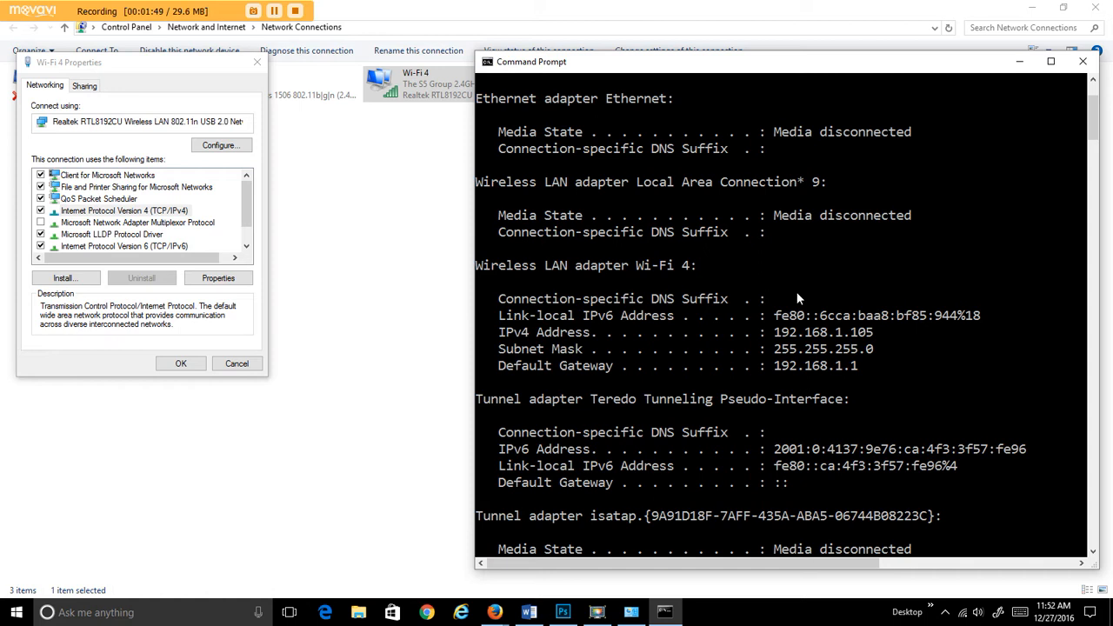
mouse_move(779, 341)
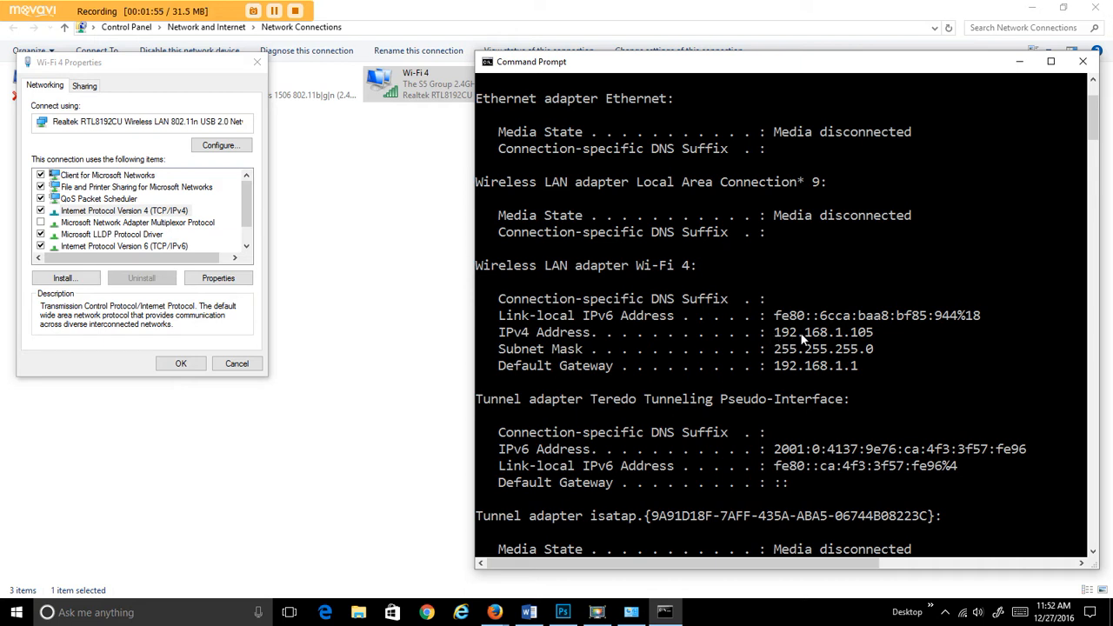
mouse_move(883, 346)
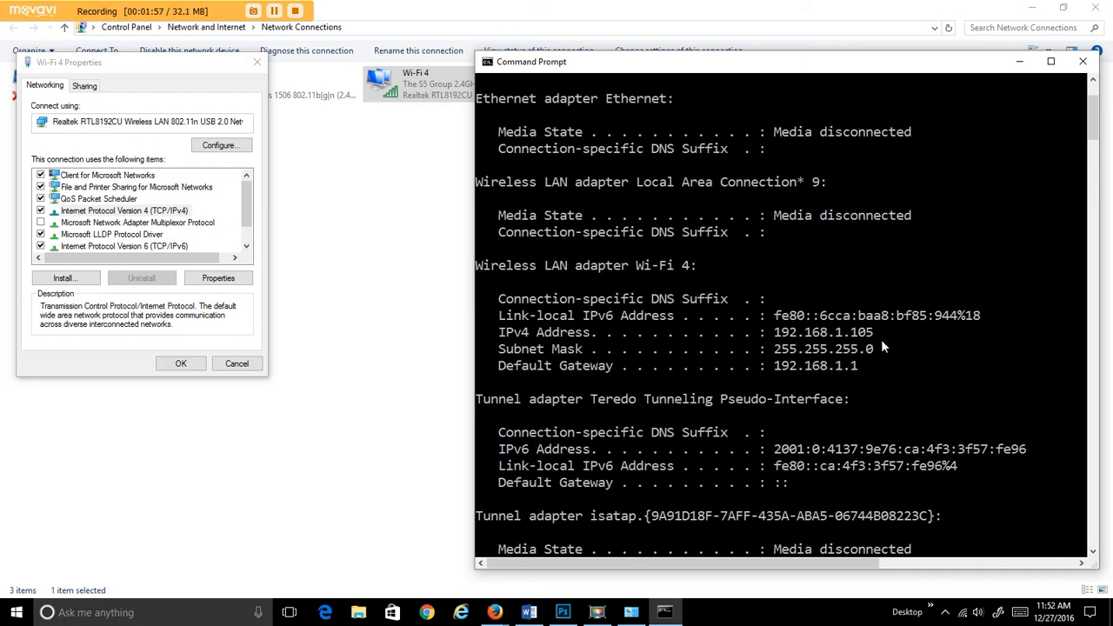
mouse_move(745, 344)
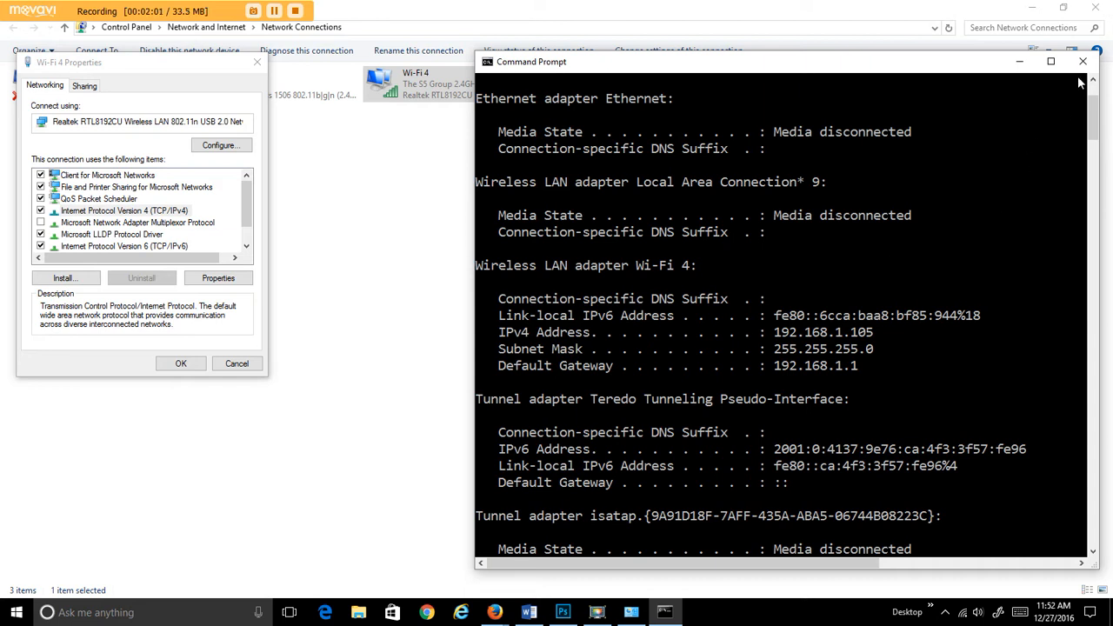
mouse_move(1082, 63)
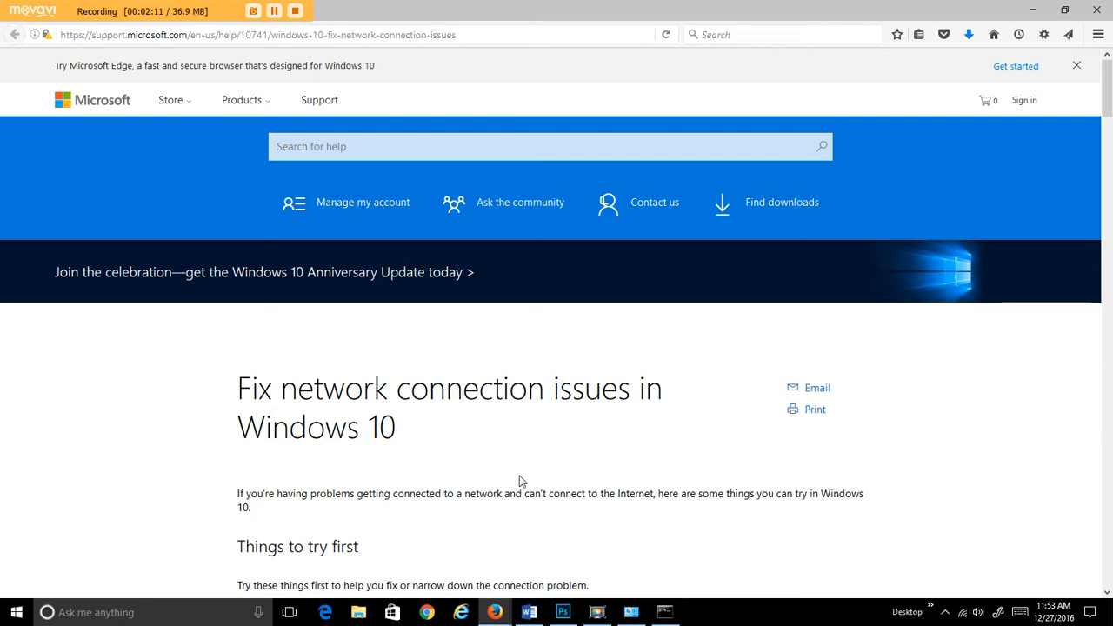
Scroll the support article down to the networking commands and firewall sections.
scroll("down", 3)
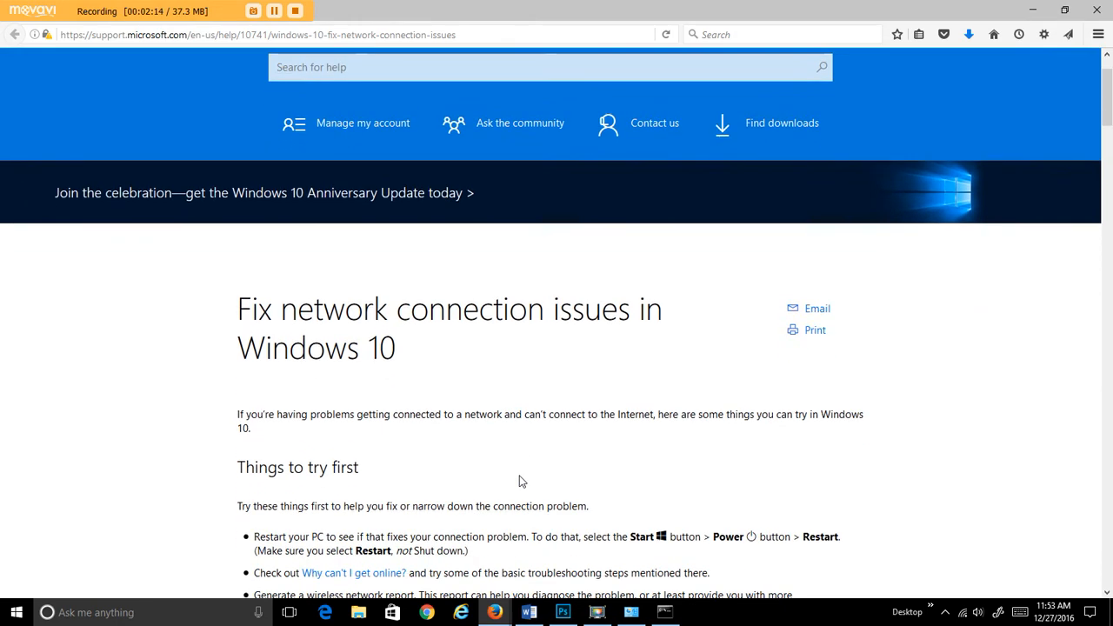
scroll("down", 3)
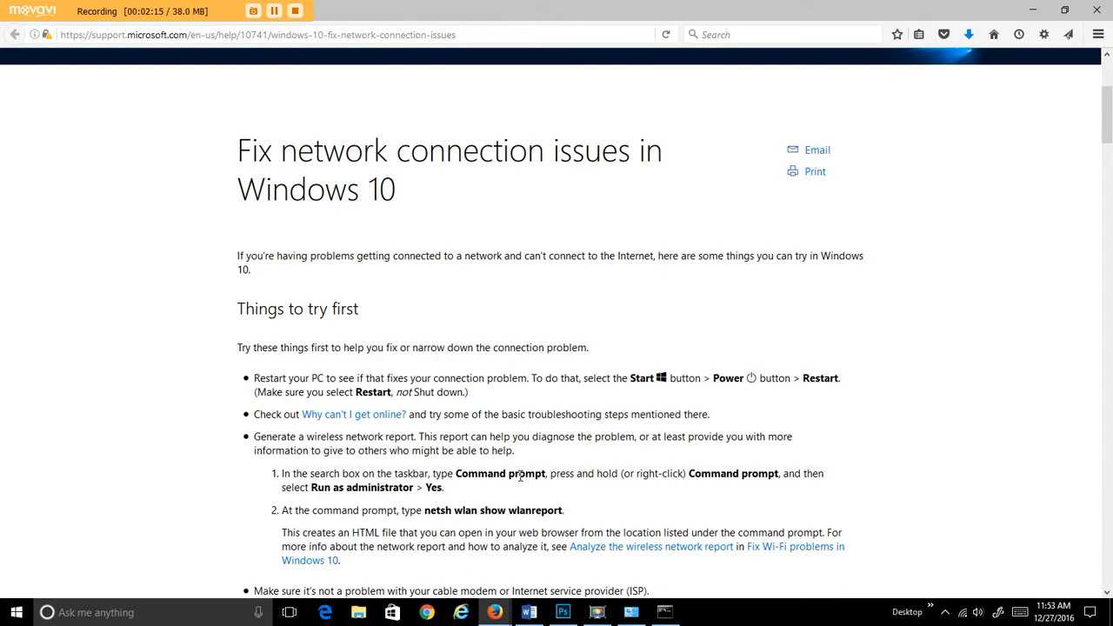
scroll("down", 3)
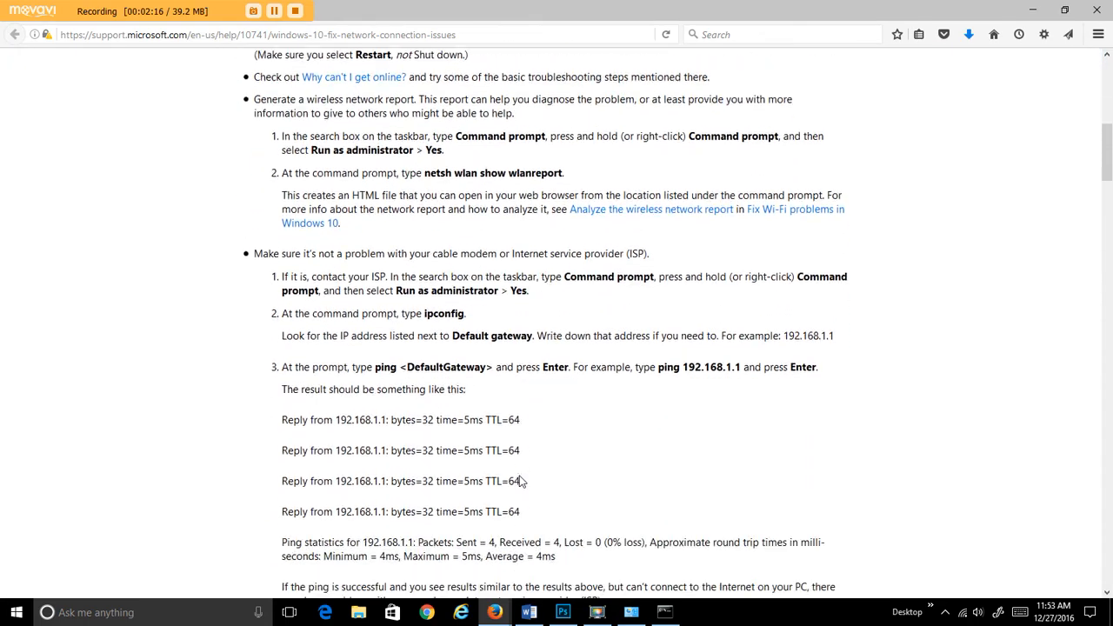
scroll("down", 3)
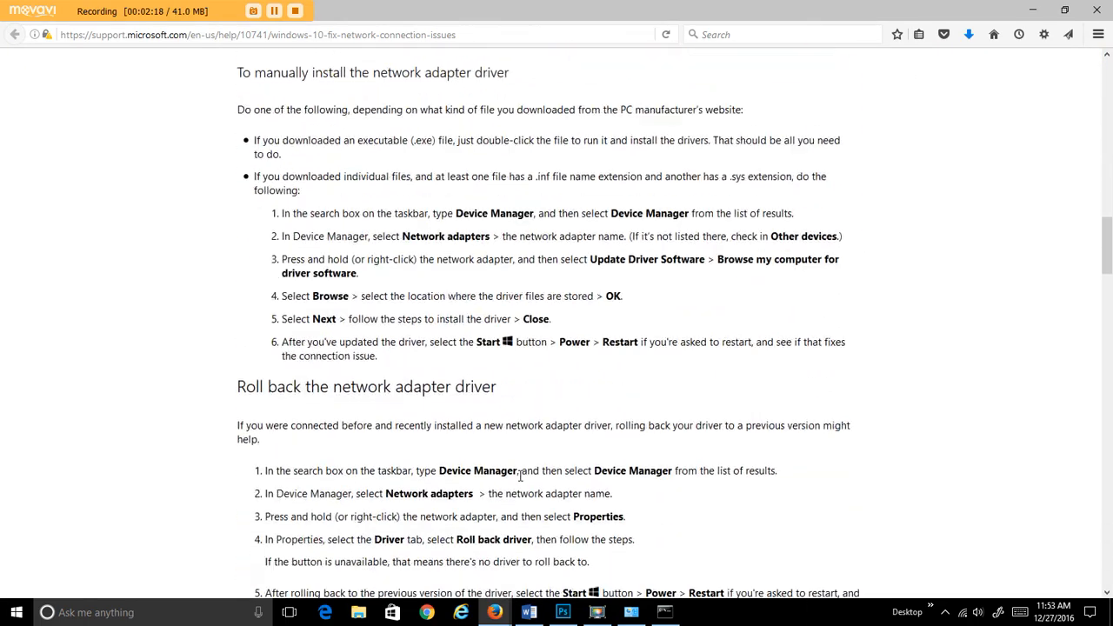
scroll("down", 3)
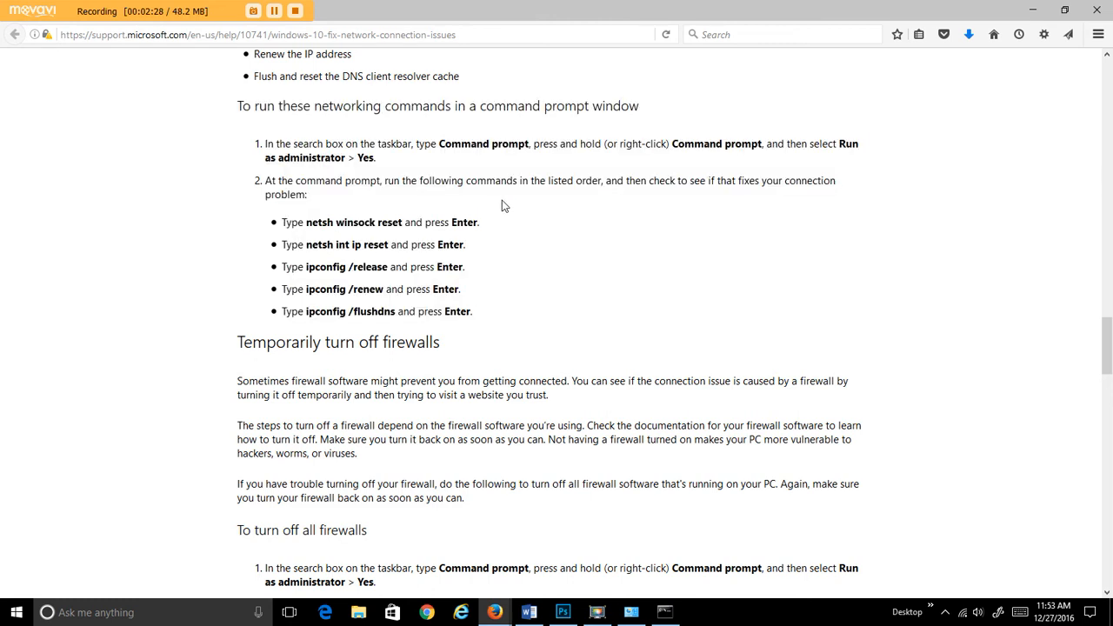
mouse_move(546, 157)
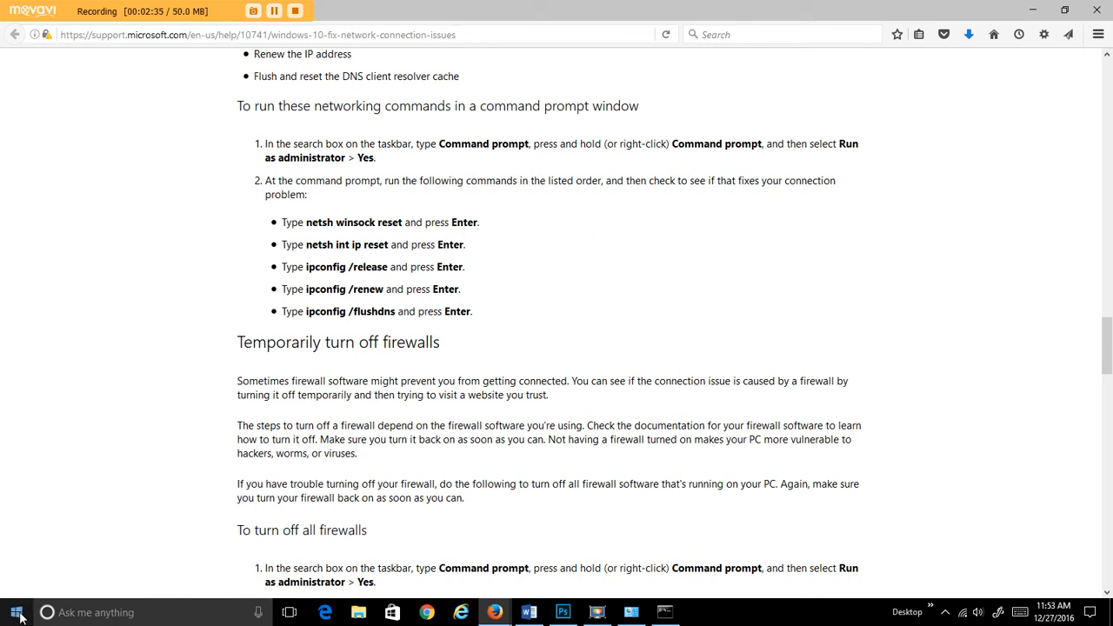
Launch Command Prompt (Admin) from the Start button's quick-link list.
right_click(14, 612)
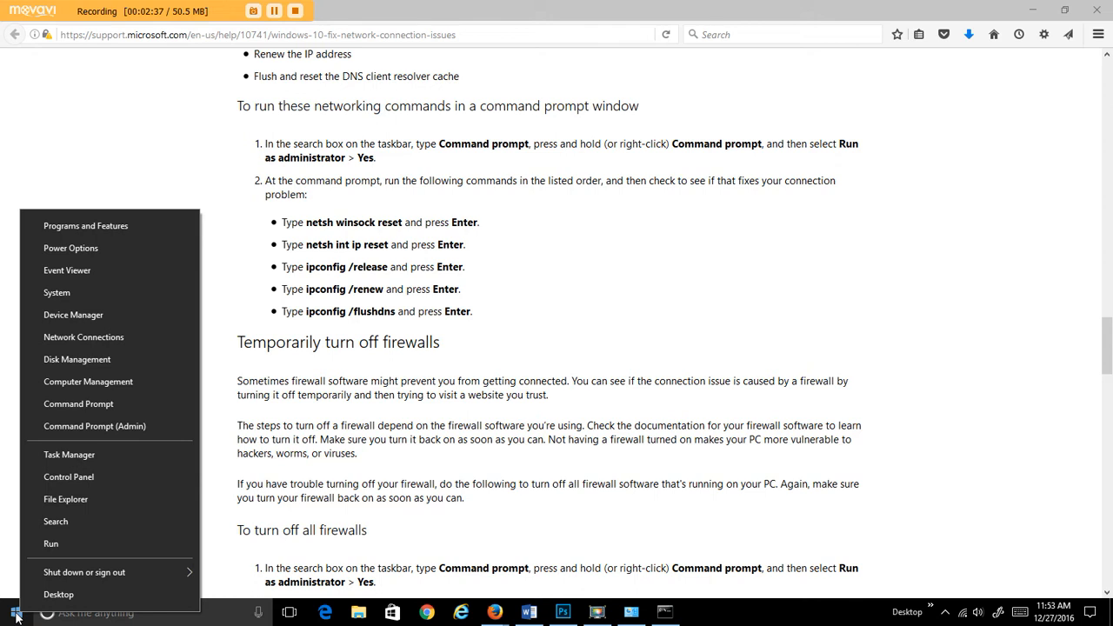
mouse_move(70, 477)
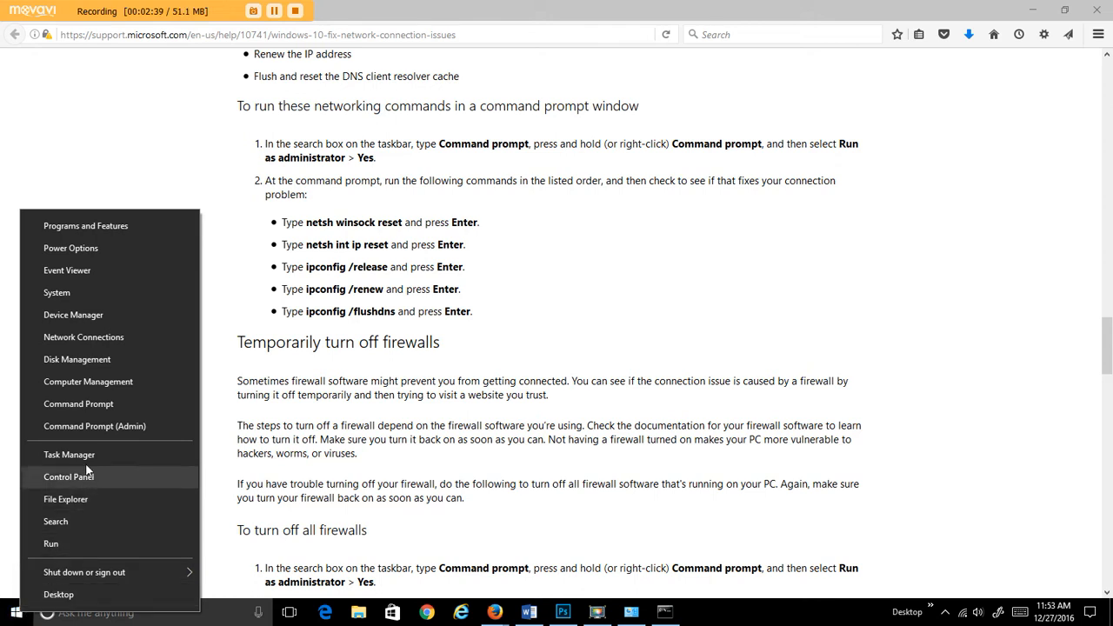
mouse_move(94, 425)
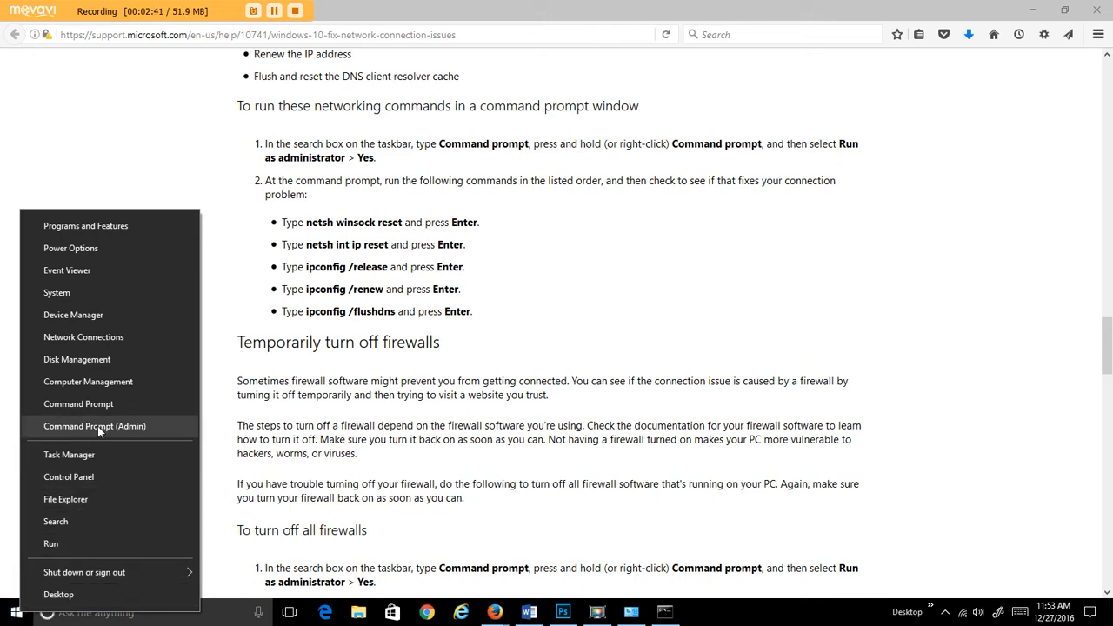
left_click(93, 424)
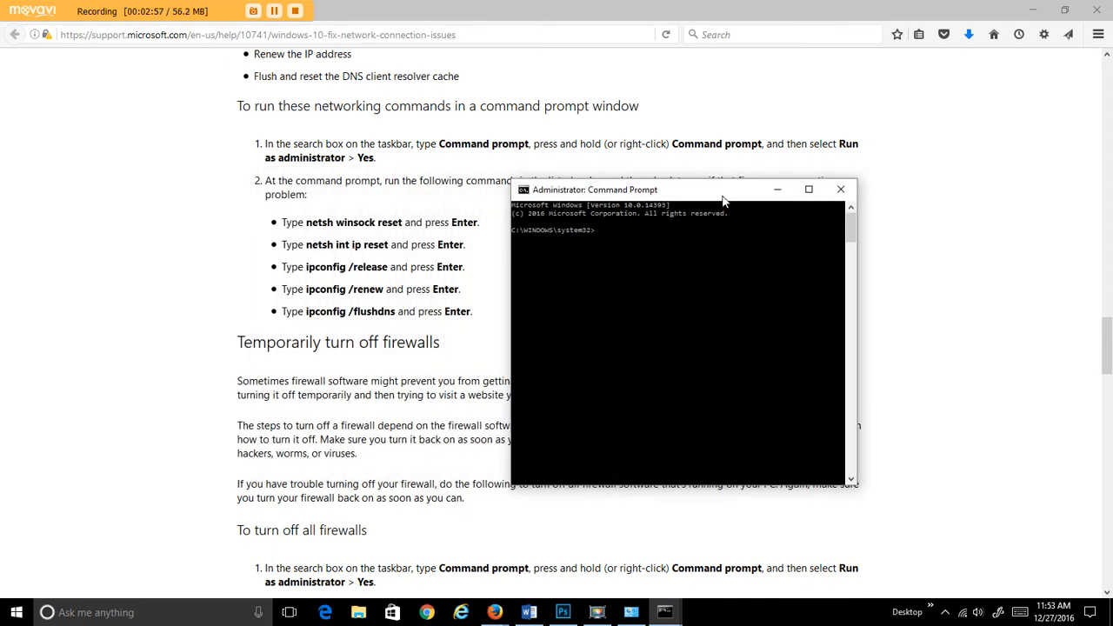
Enter netsh winsock reset, netsh int ip reset and ipconfig /release at the admin prompt.
type("netsh")
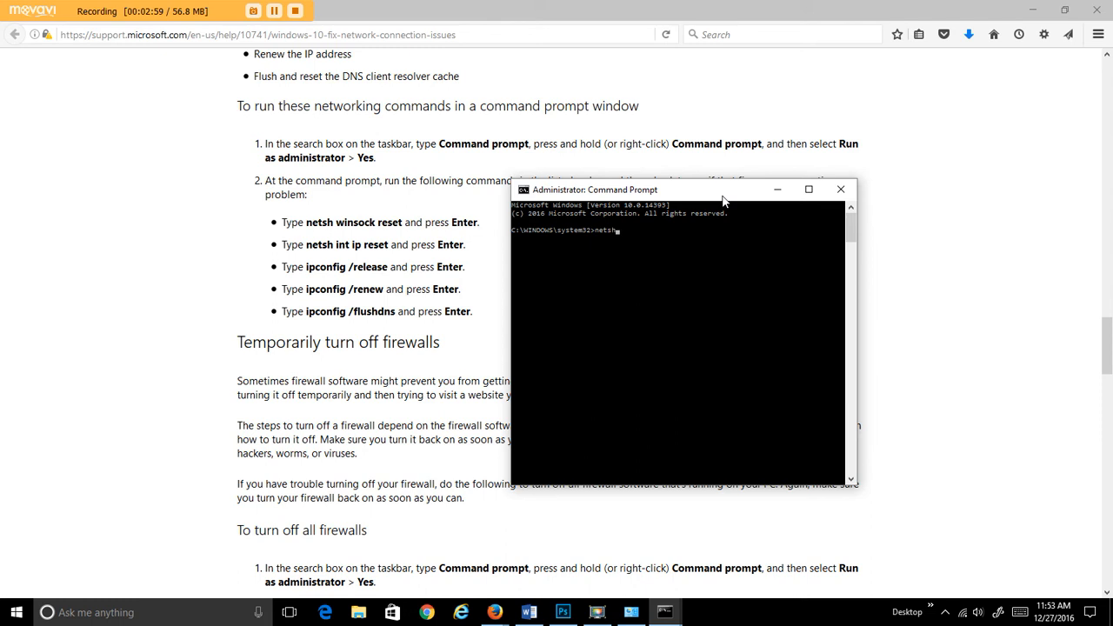
type("winsock")
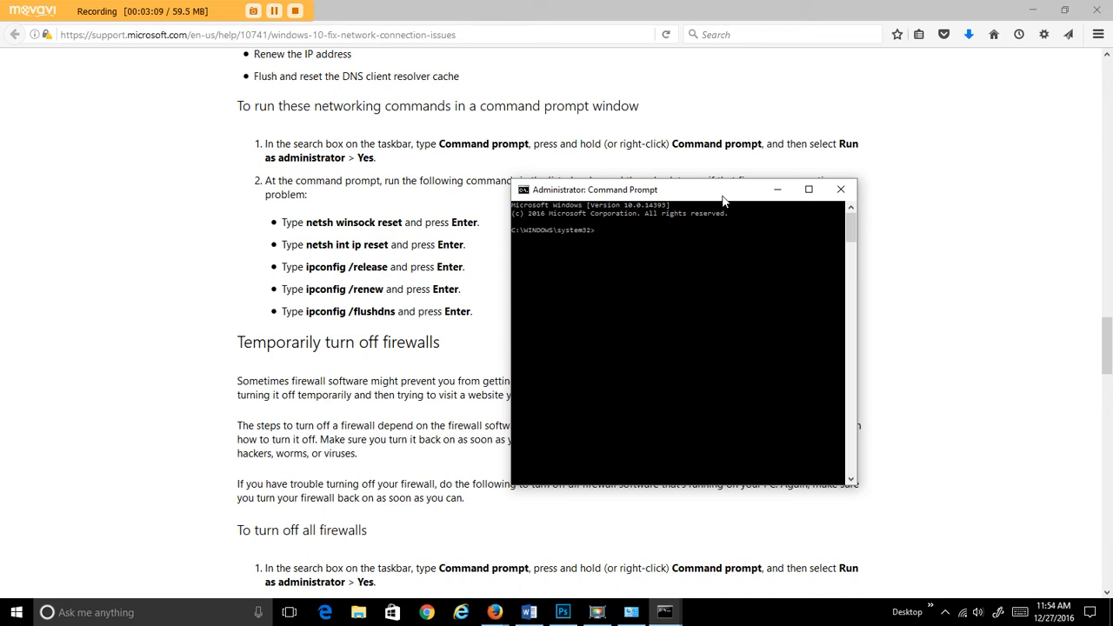
type("netsh int ip")
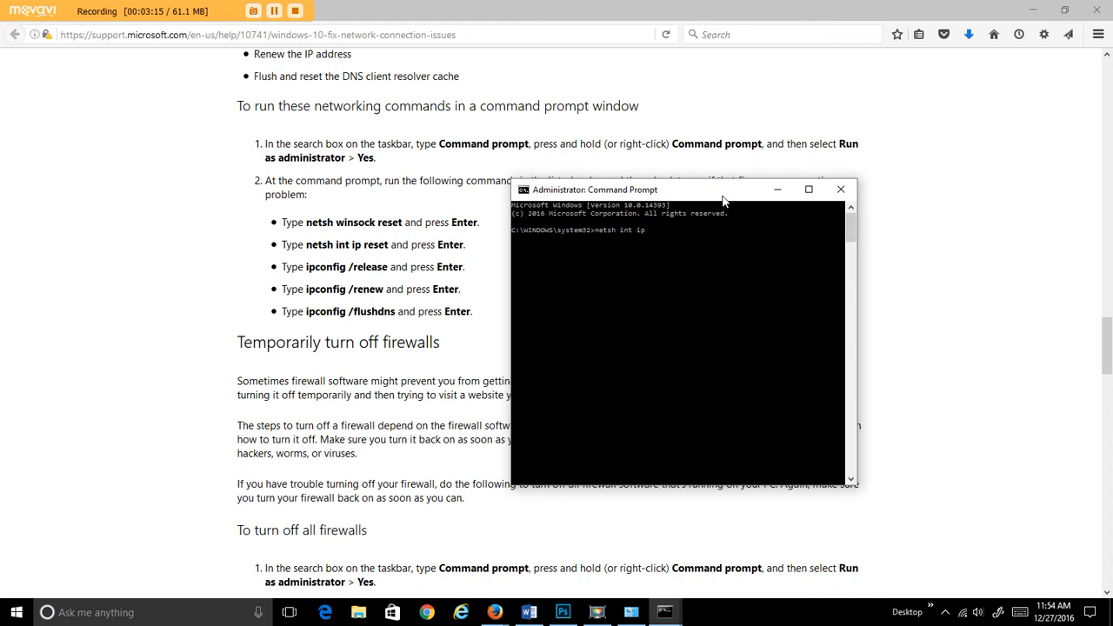
type("reset")
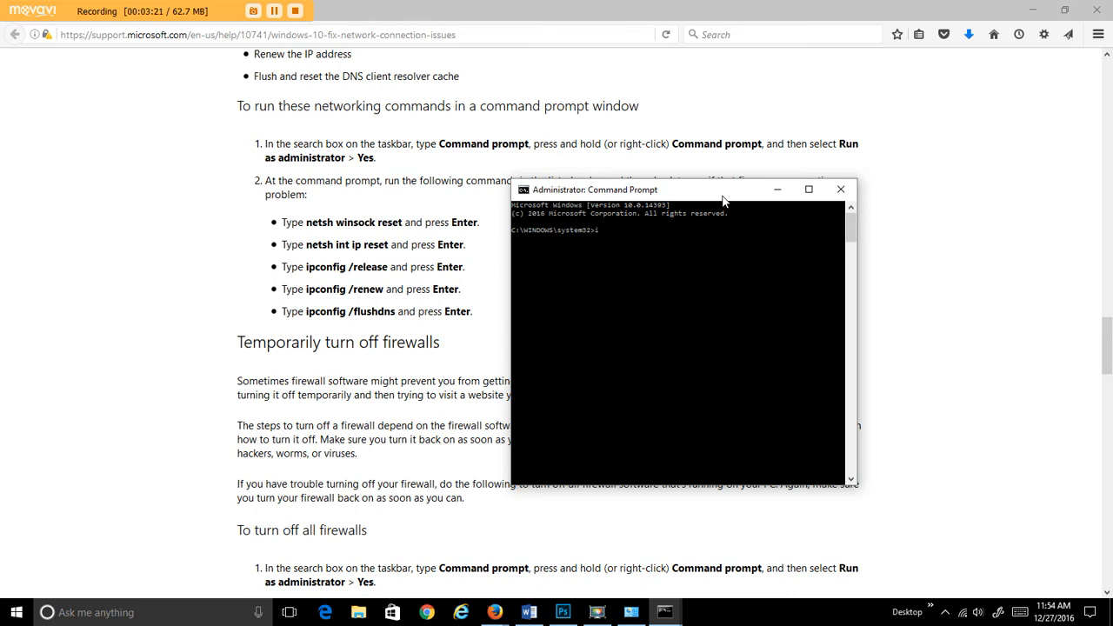
type("ipconfig")
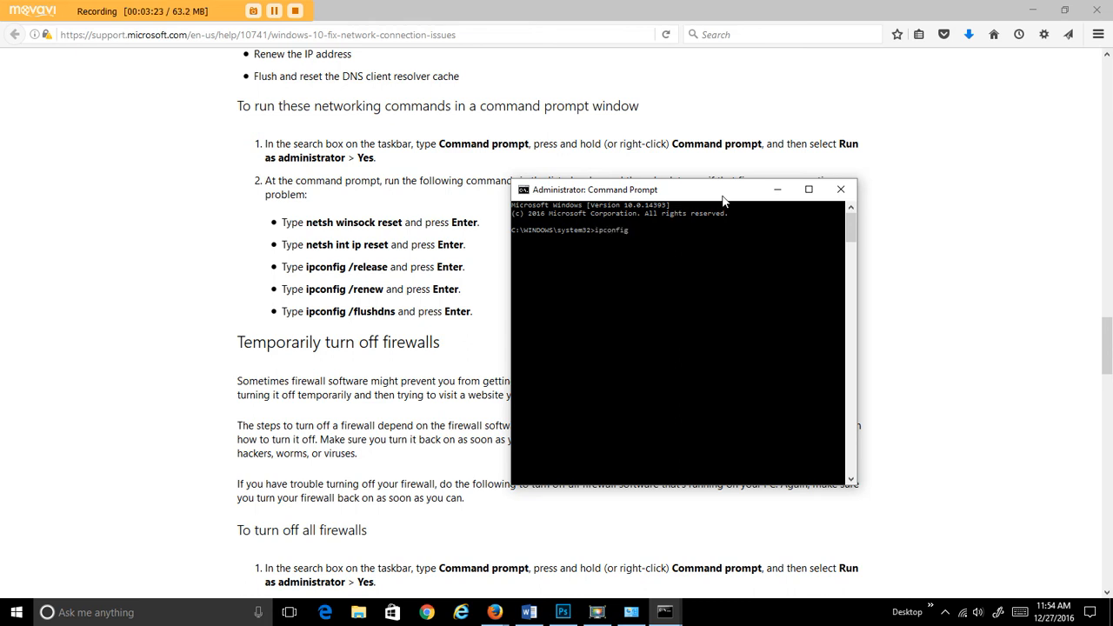
type("/release")
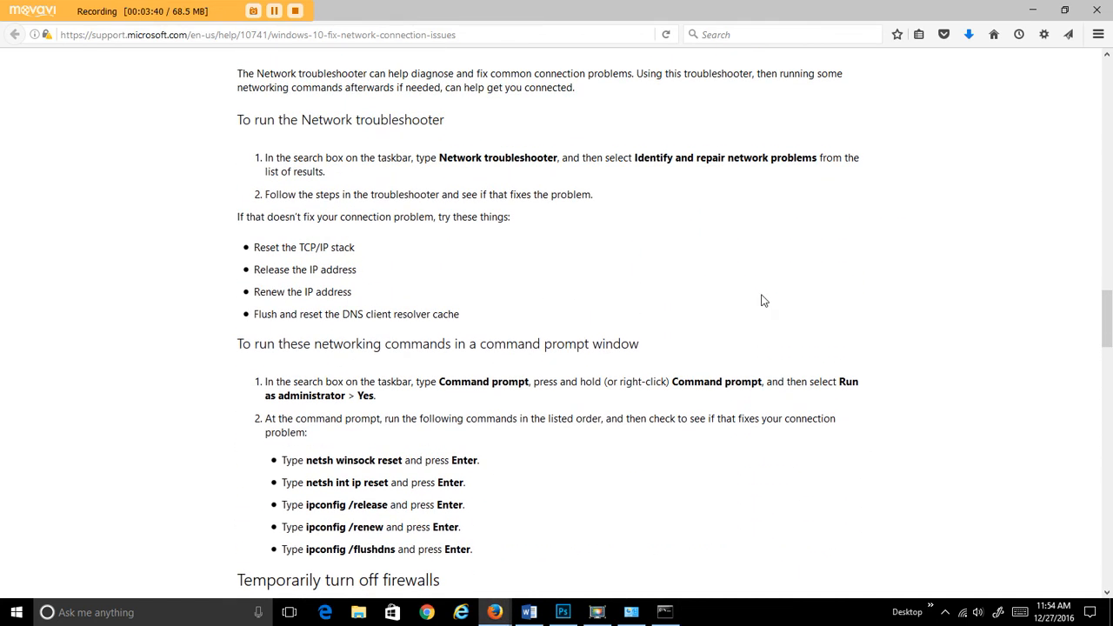
Scroll the support page to the Network troubleshooter steps and command list.
scroll("down", 3)
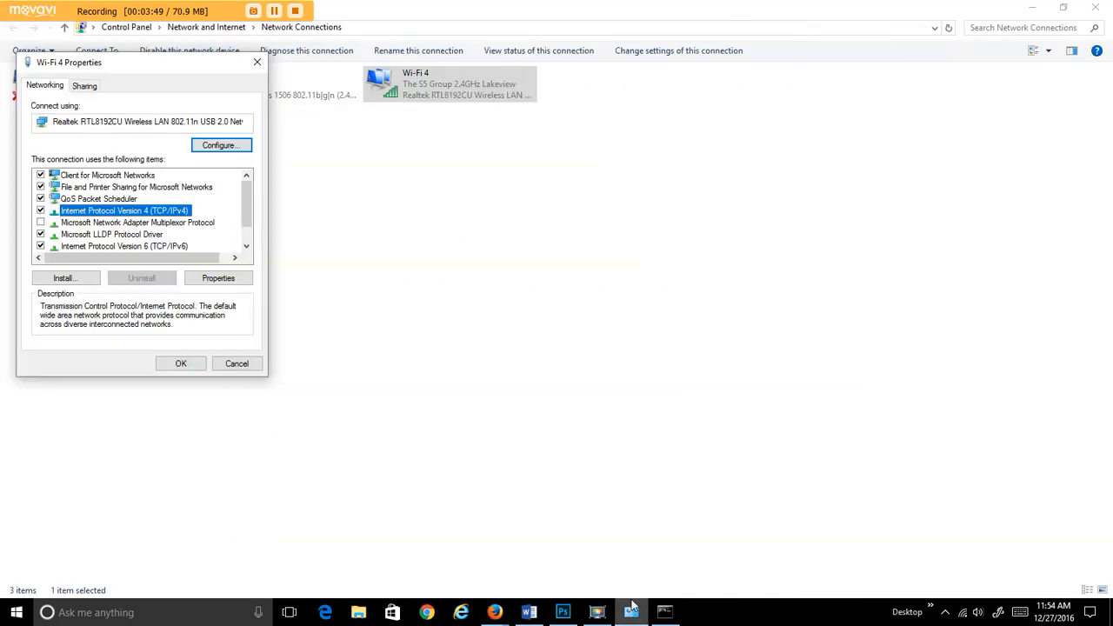
mouse_move(132, 221)
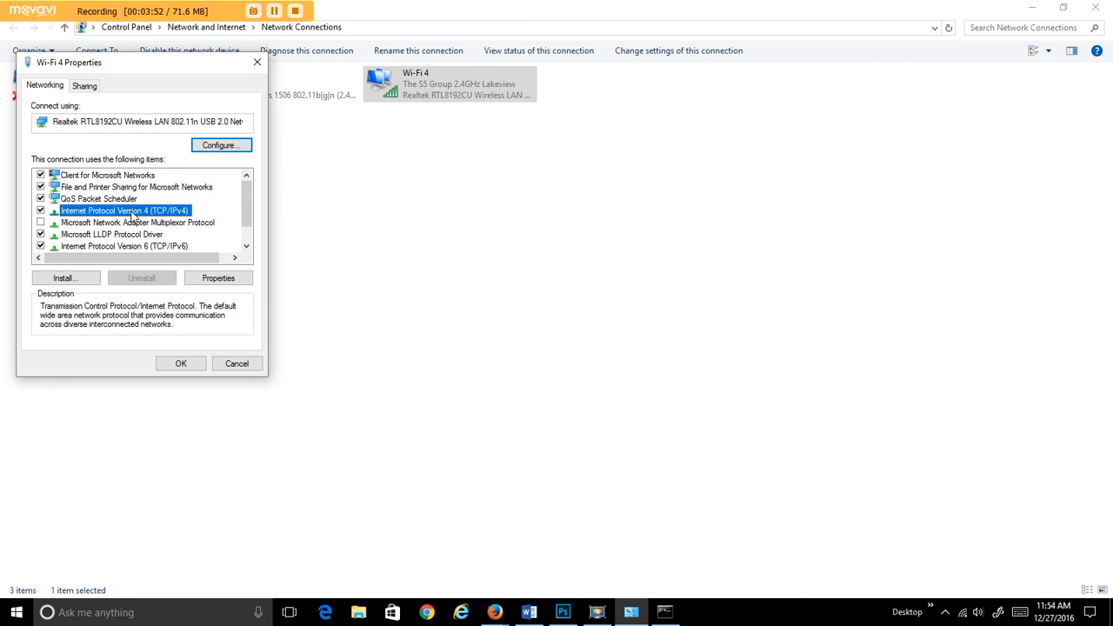
Confirm Wi-Fi 4's IPv4 obtains IP and DNS automatically, then return to Firefox.
left_click(219, 278)
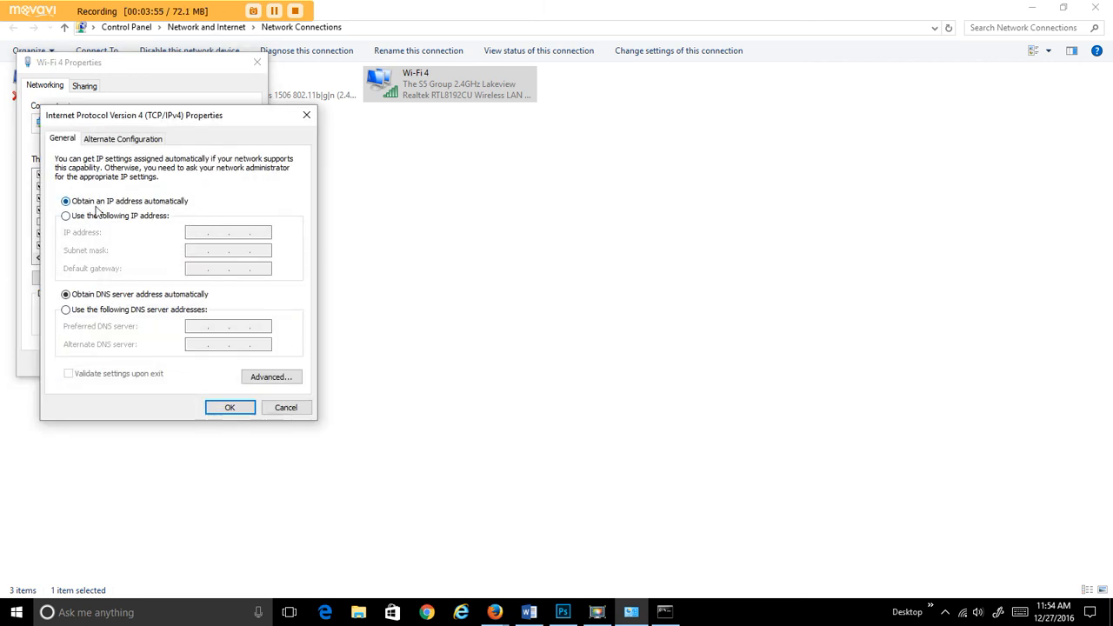
mouse_move(171, 224)
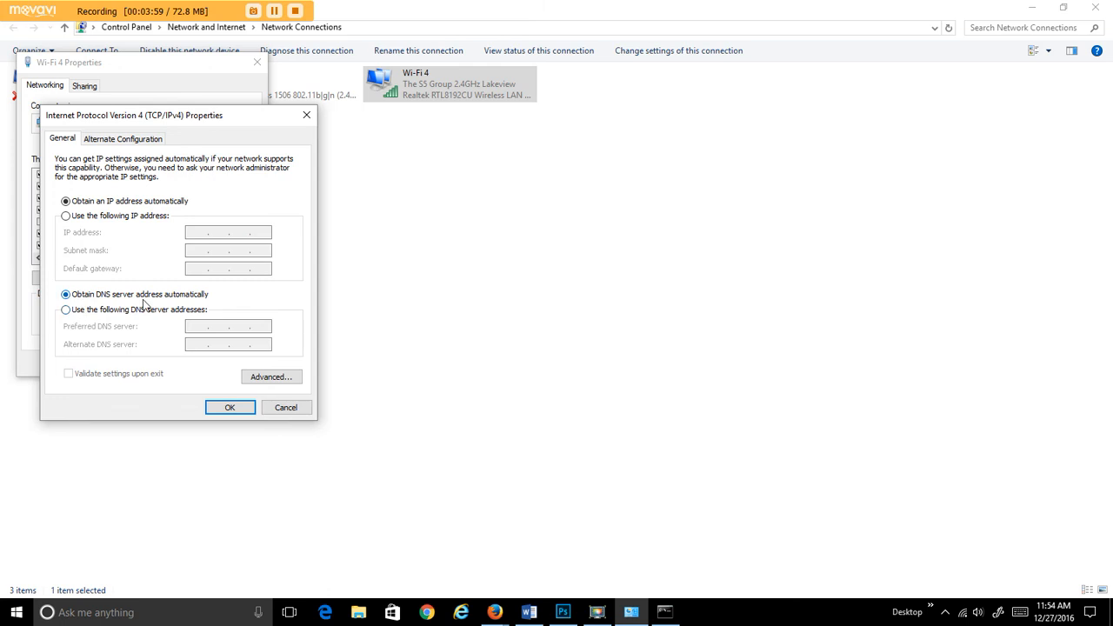
left_click(230, 407)
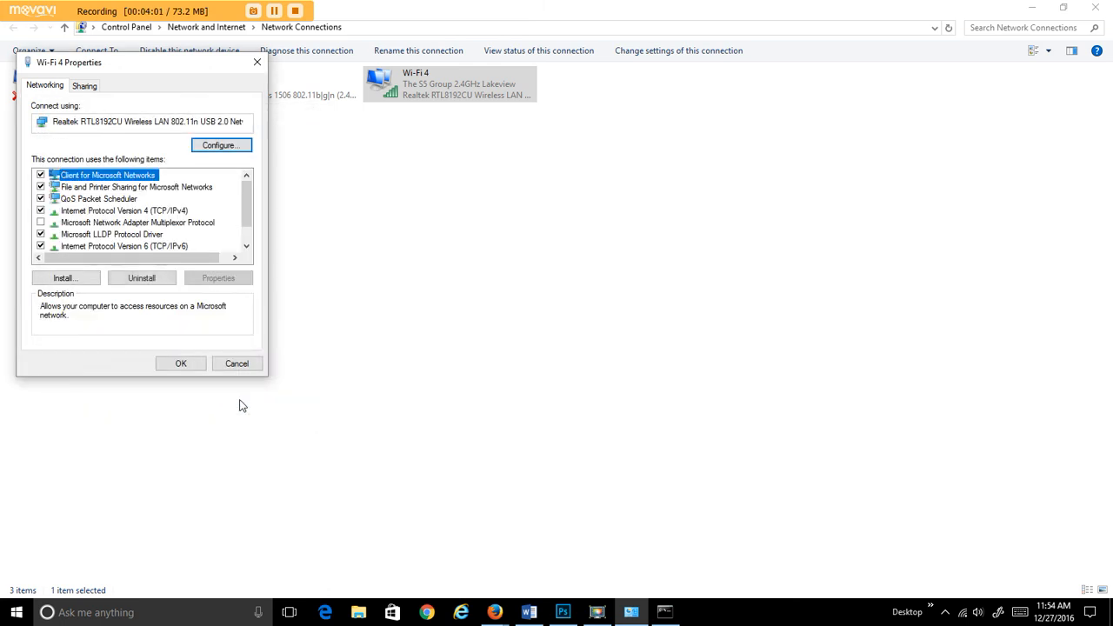
mouse_move(608, 526)
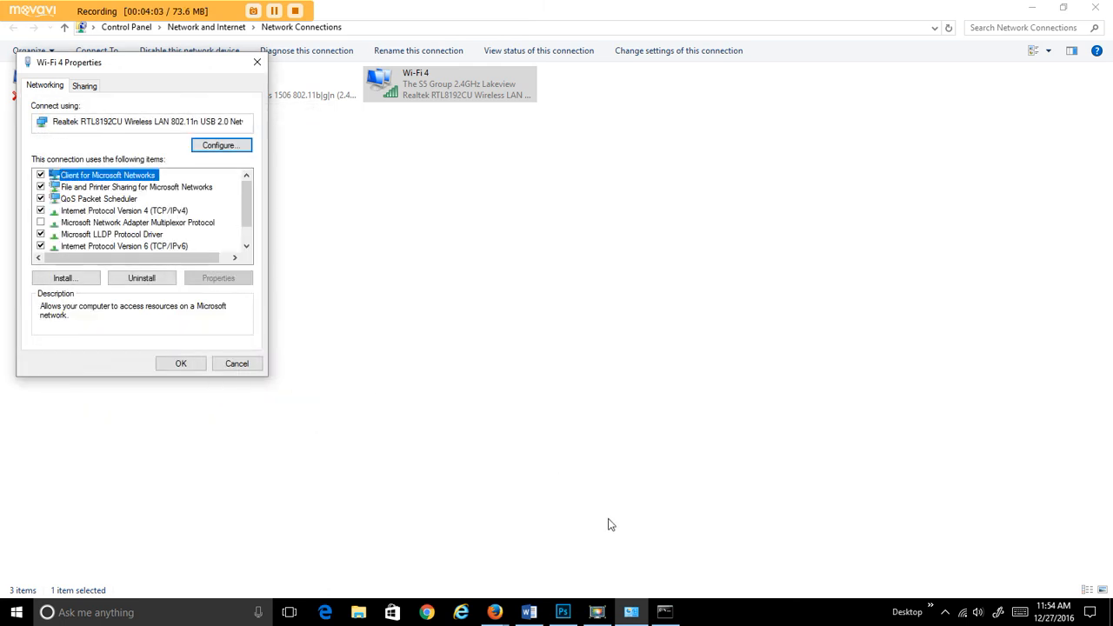
left_click(664, 612)
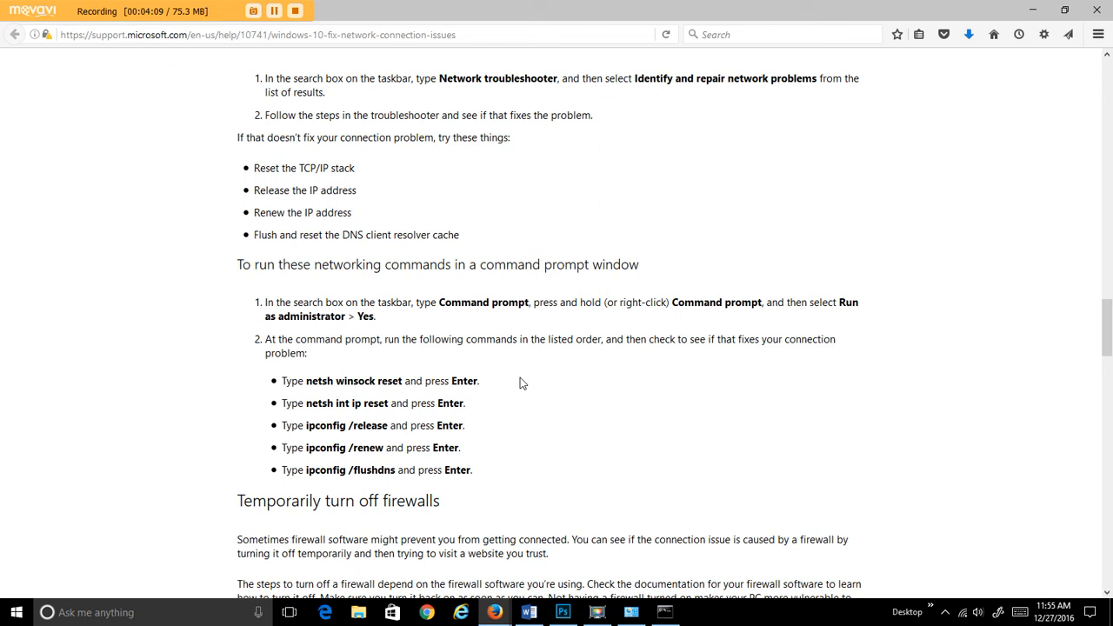
left_click_drag(236, 264, 473, 470)
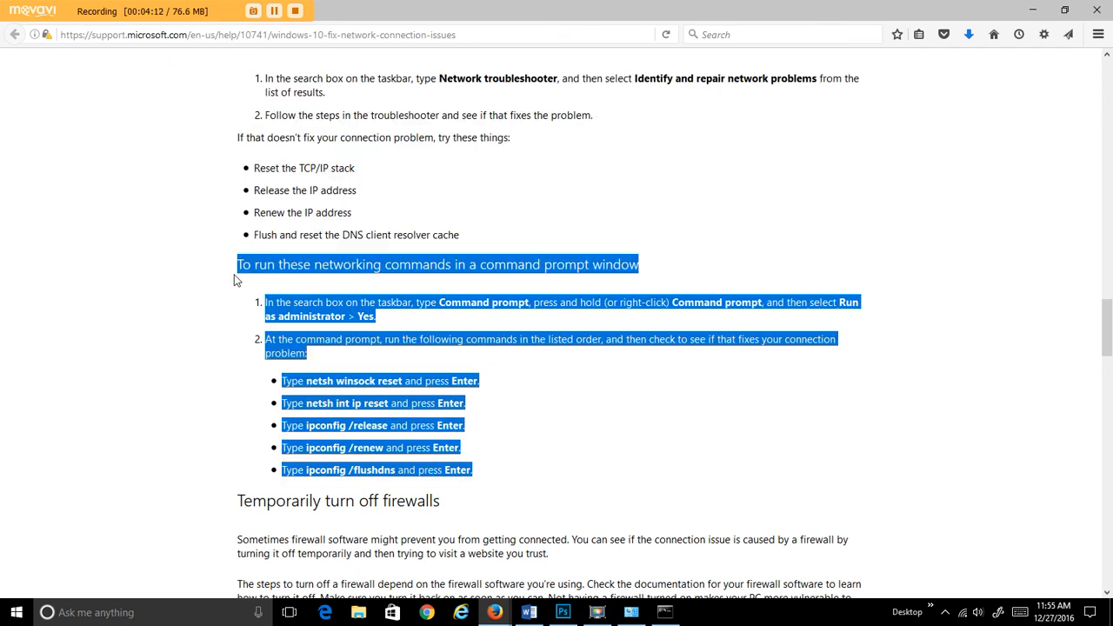
mouse_move(604, 498)
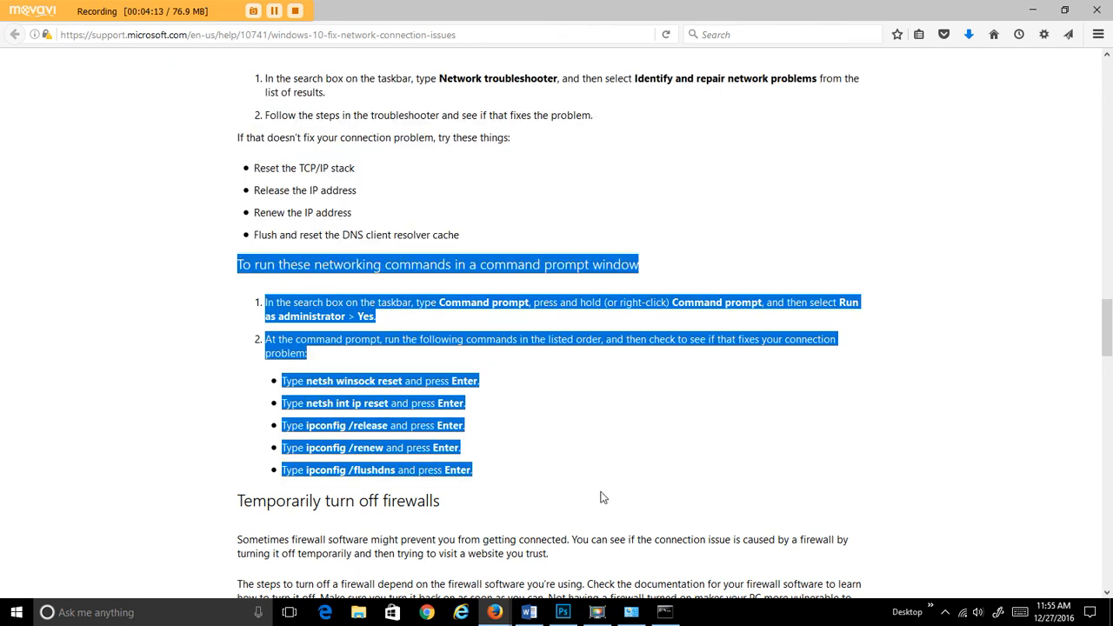
left_click(608, 470)
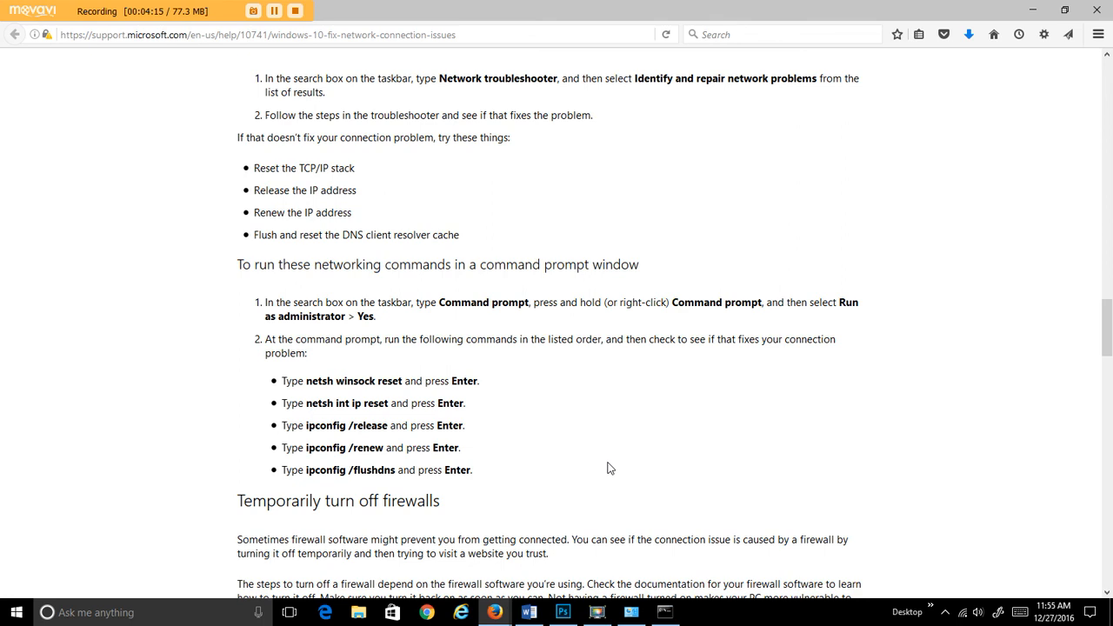